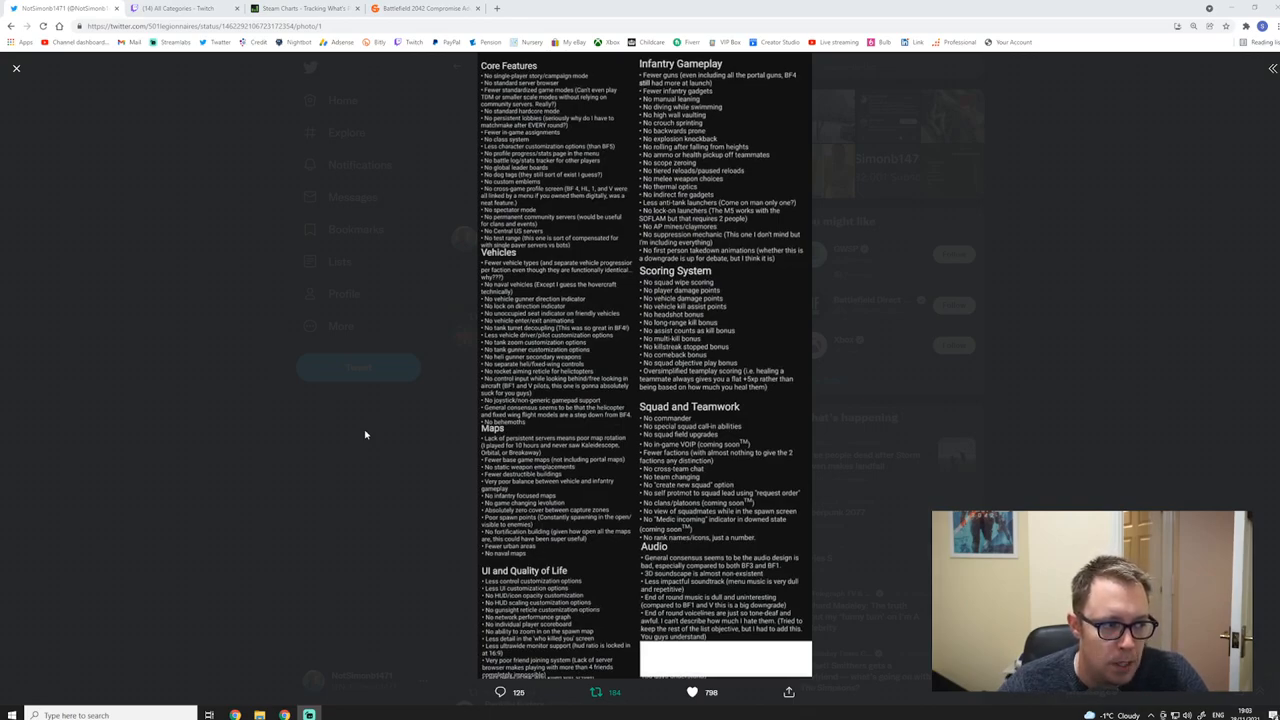
mouse_move(625, 186)
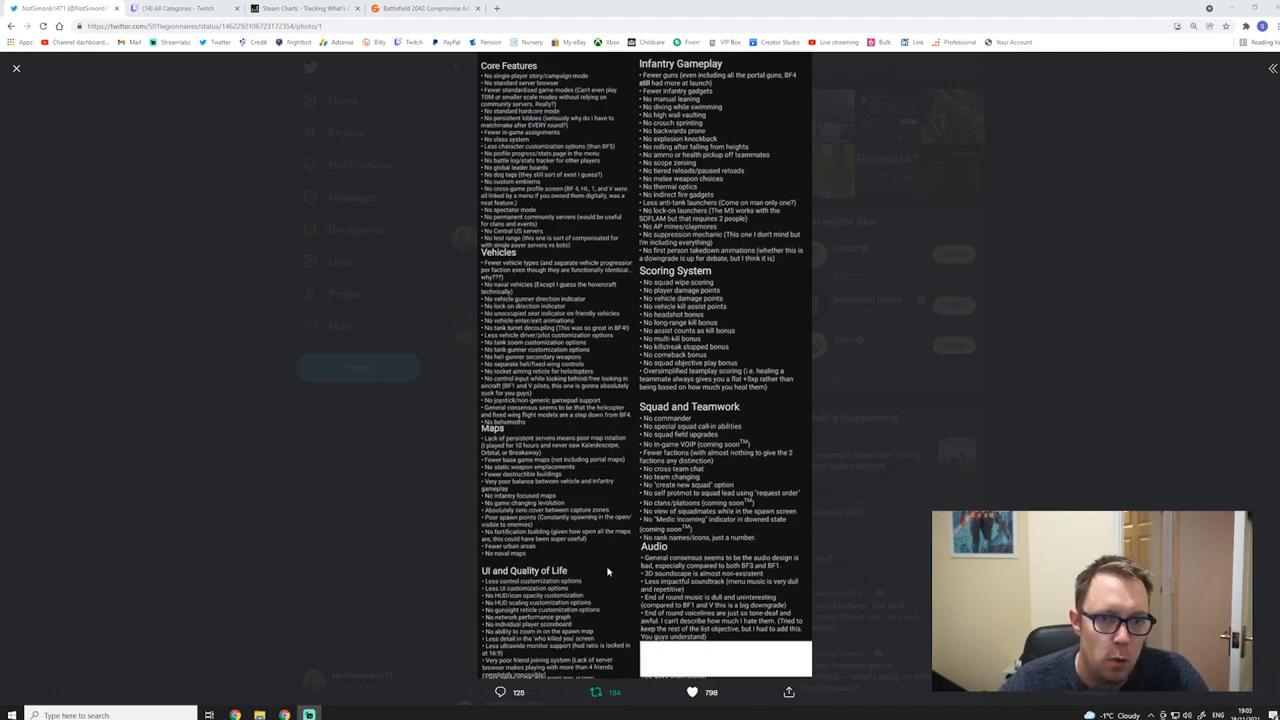
mouse_move(637, 249)
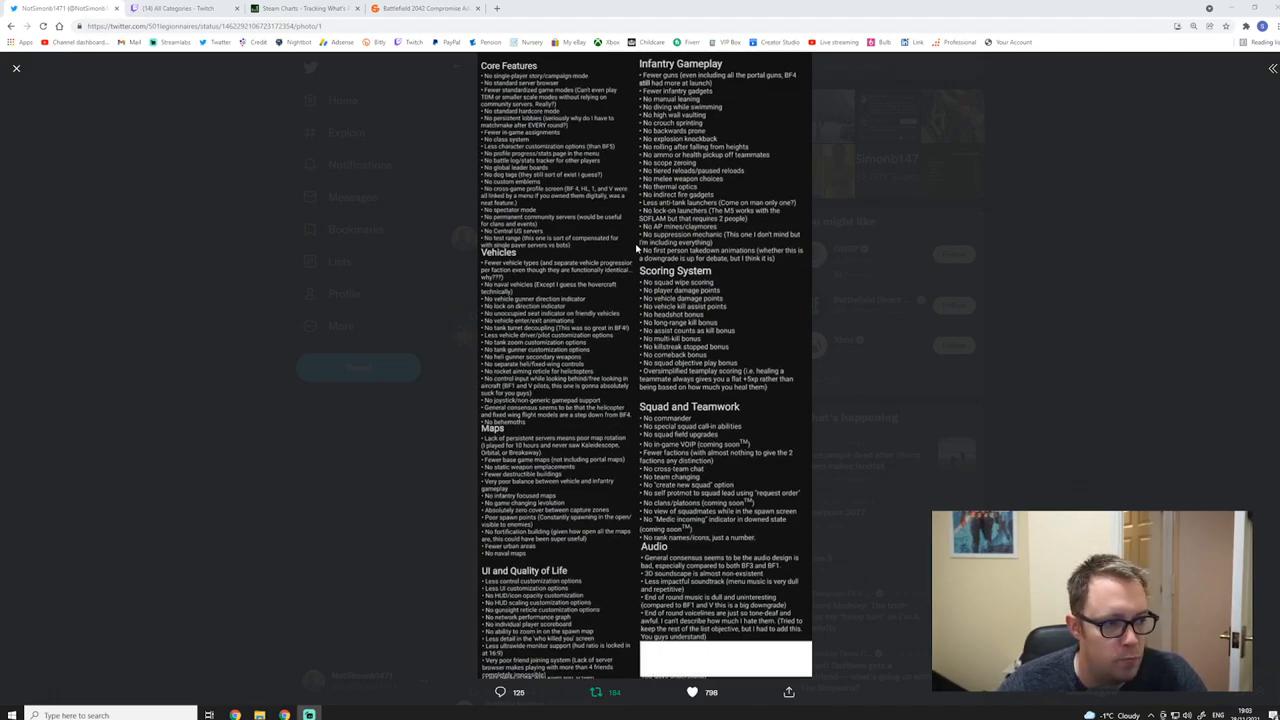
mouse_move(463, 203)
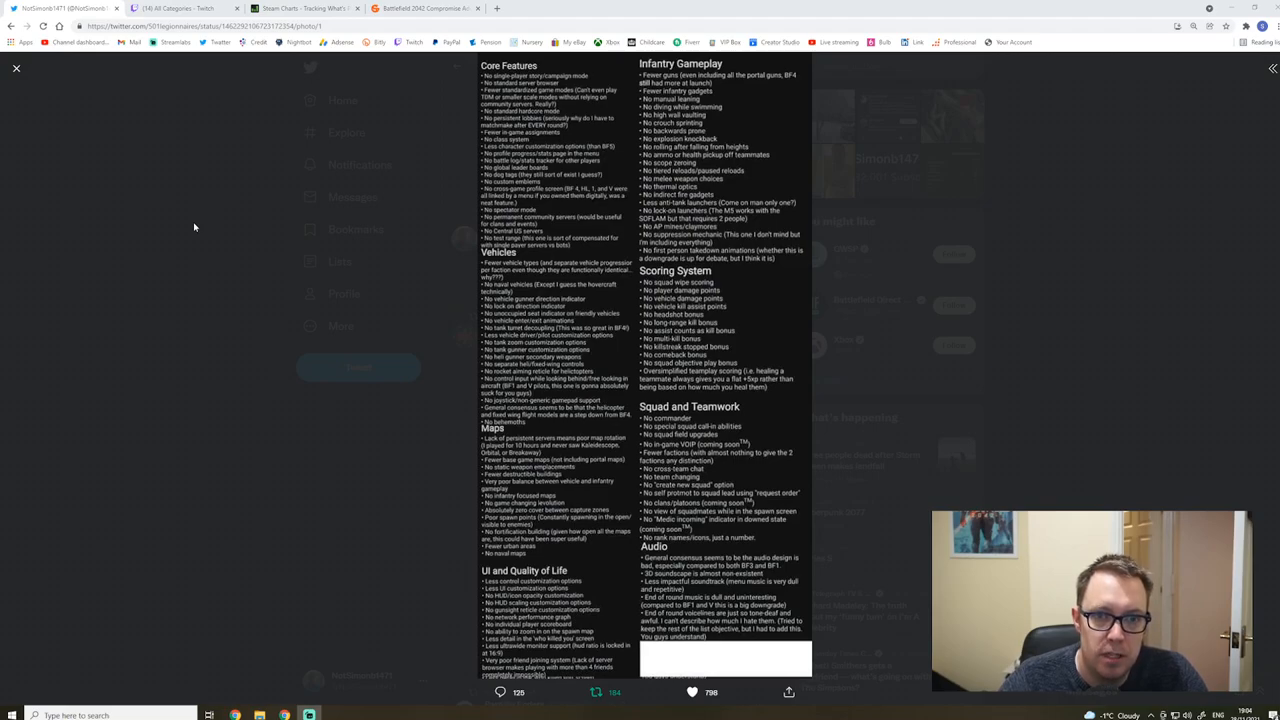
mouse_move(520, 75)
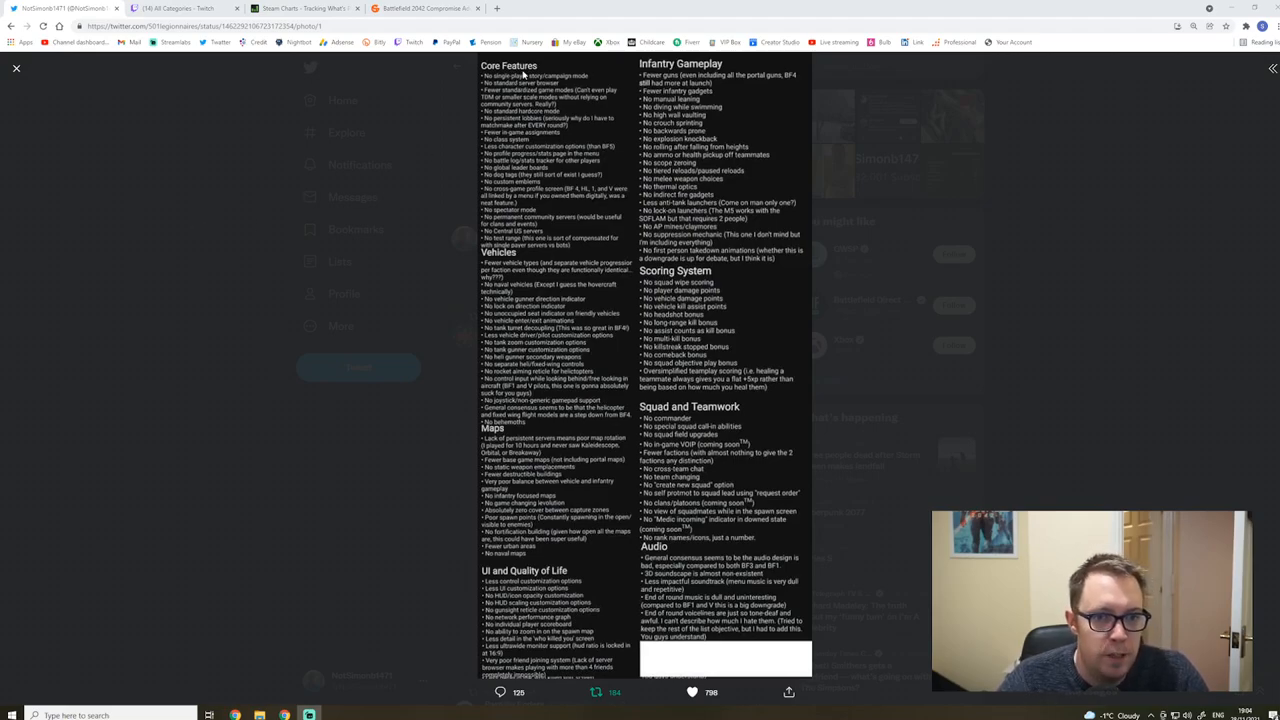
mouse_move(521, 72)
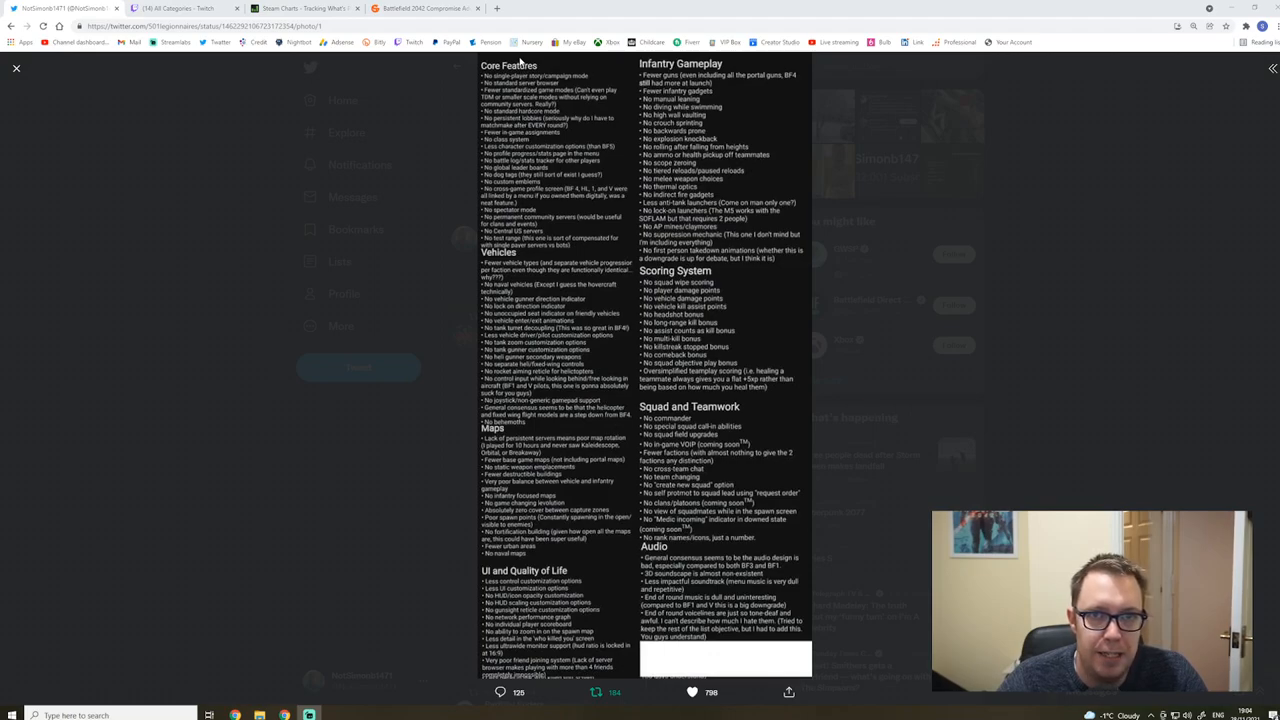
mouse_move(571, 421)
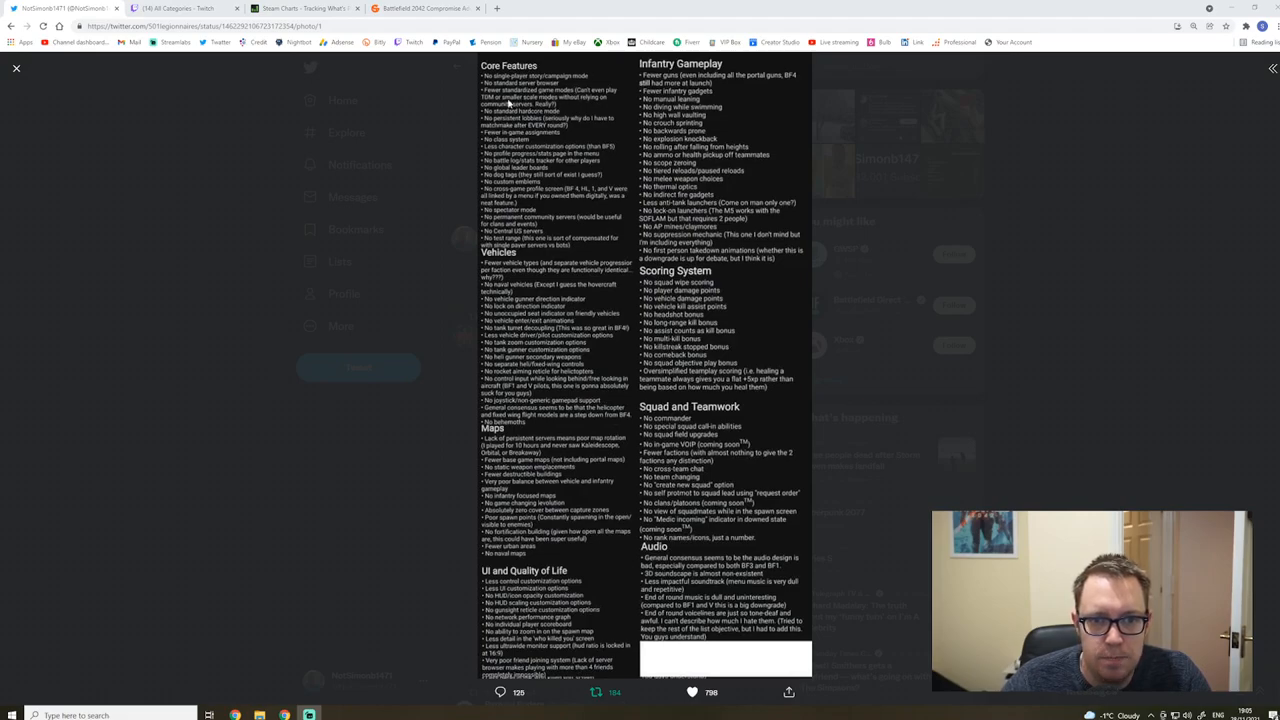
mouse_move(519, 127)
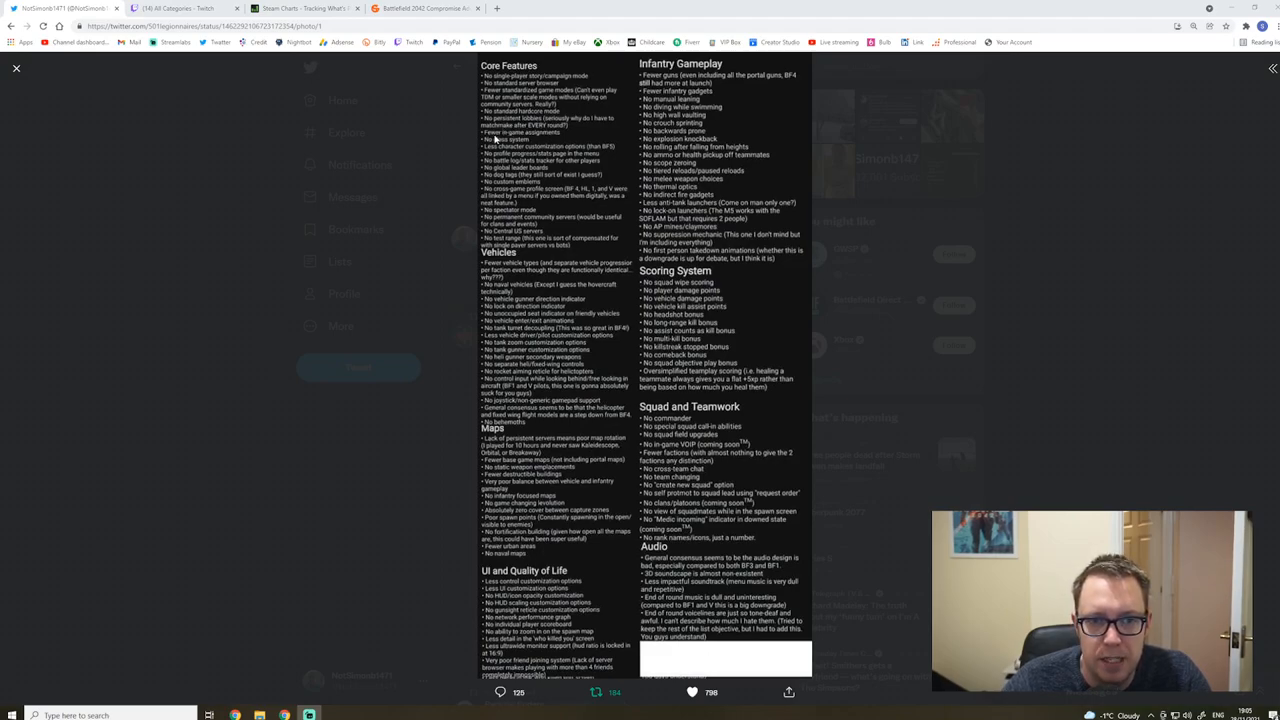
mouse_move(518, 156)
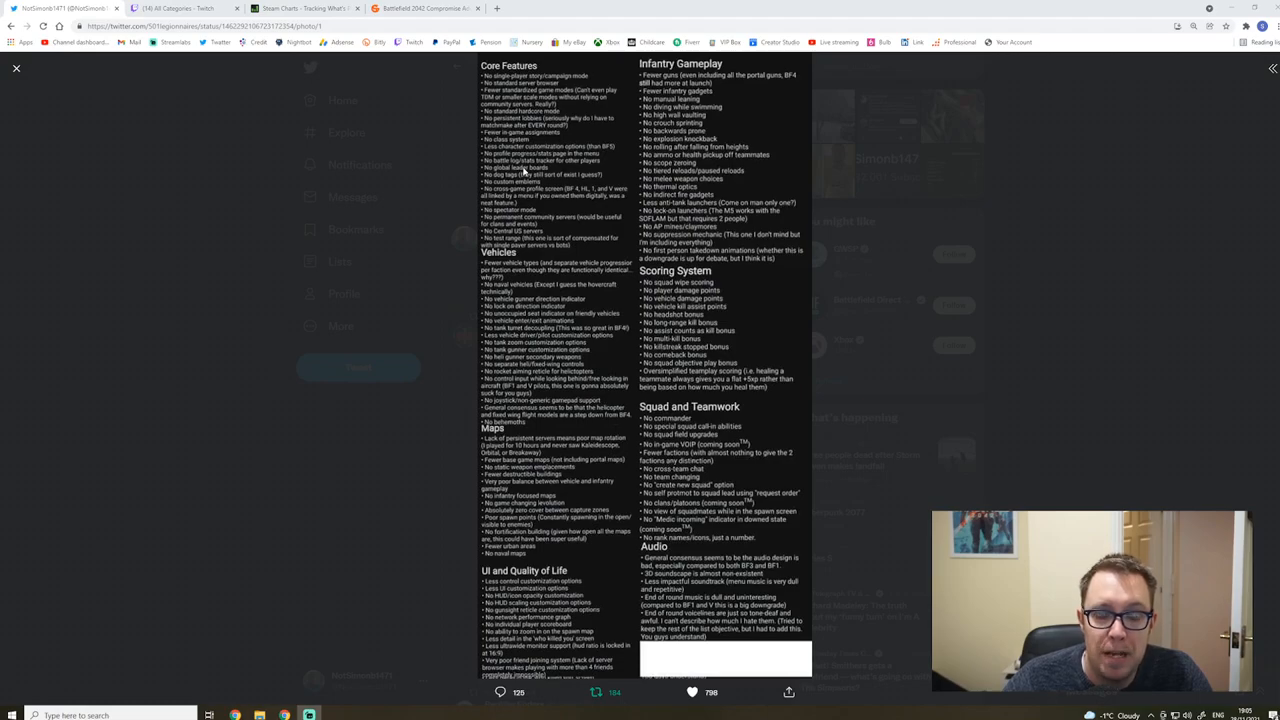
mouse_move(510, 178)
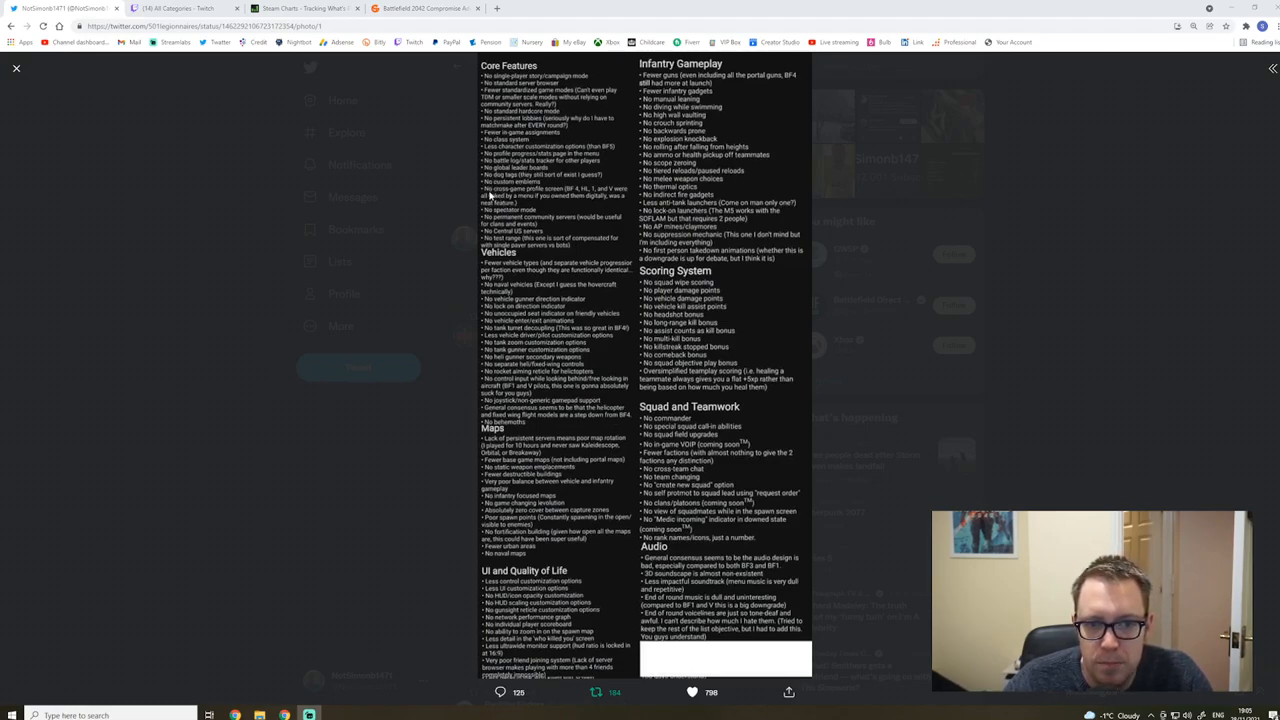
mouse_move(553, 196)
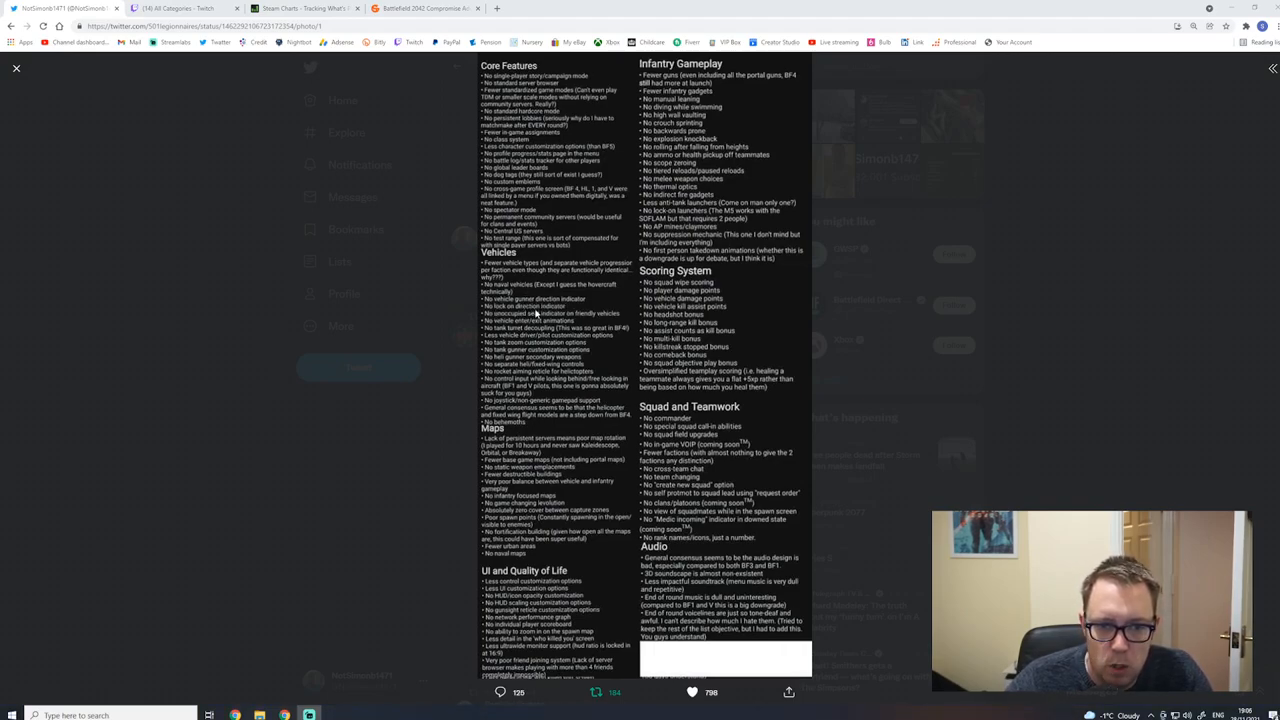
mouse_move(540, 318)
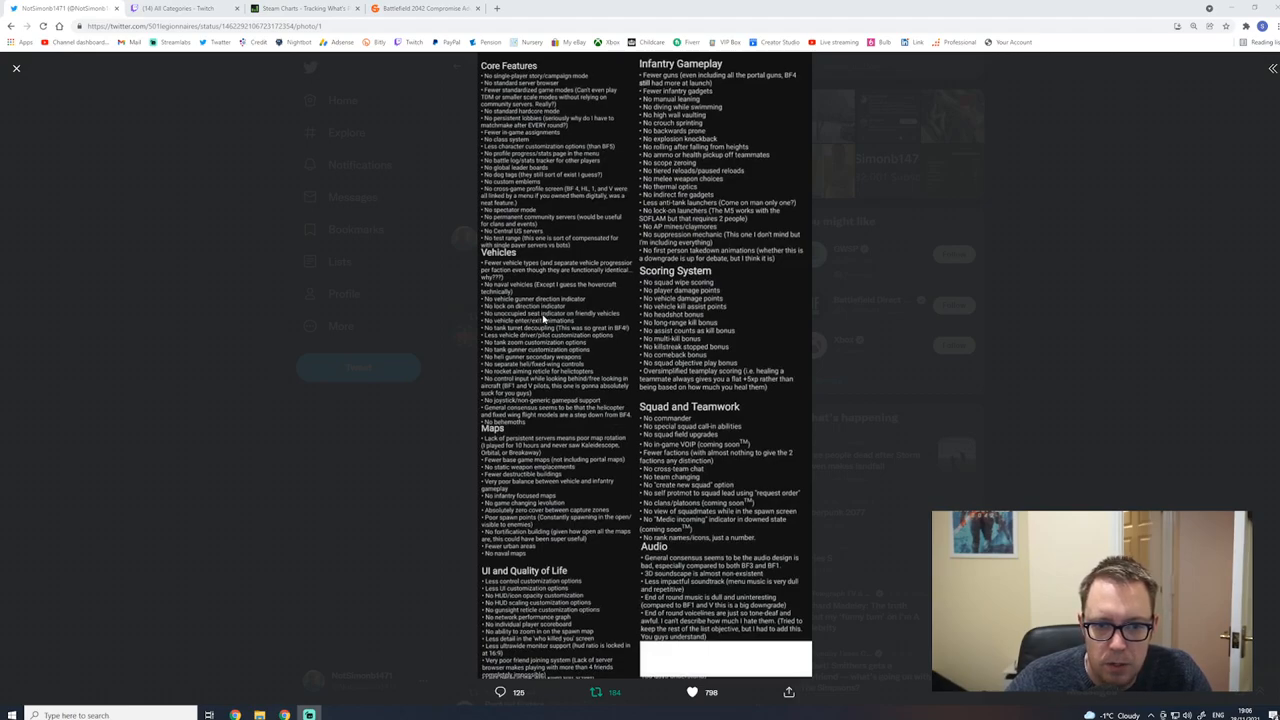
mouse_move(535, 323)
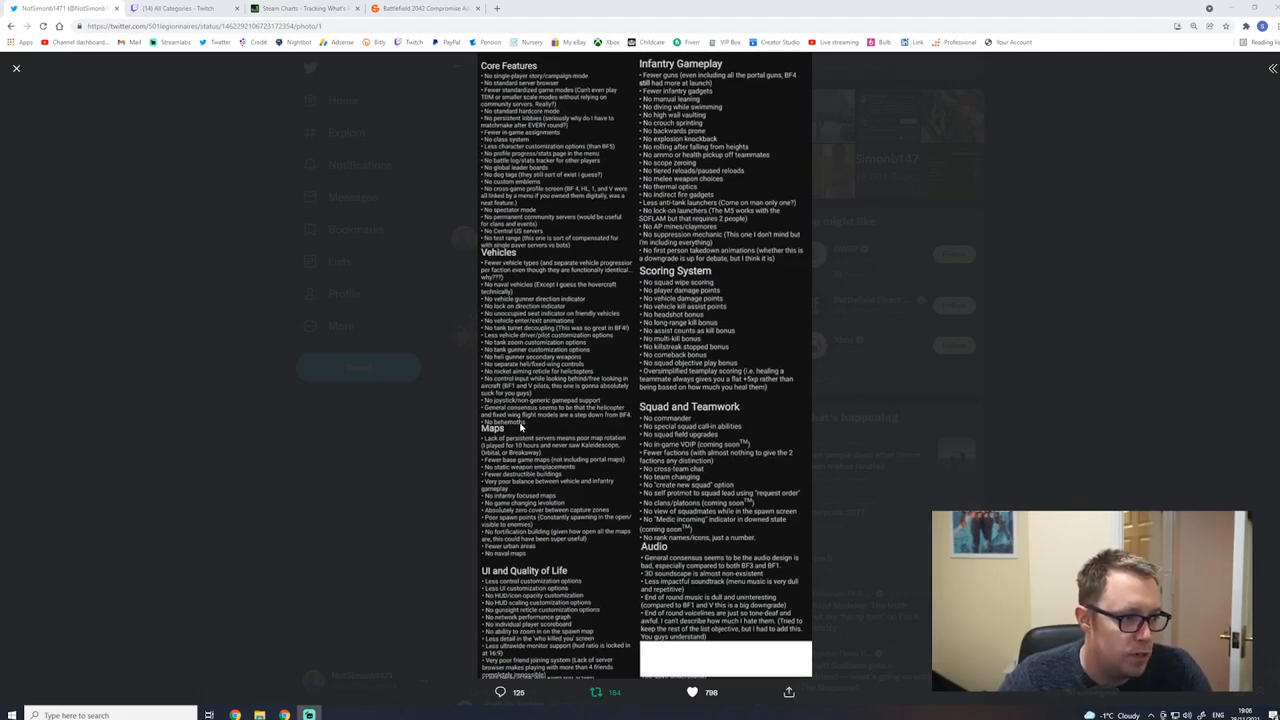
mouse_move(502, 468)
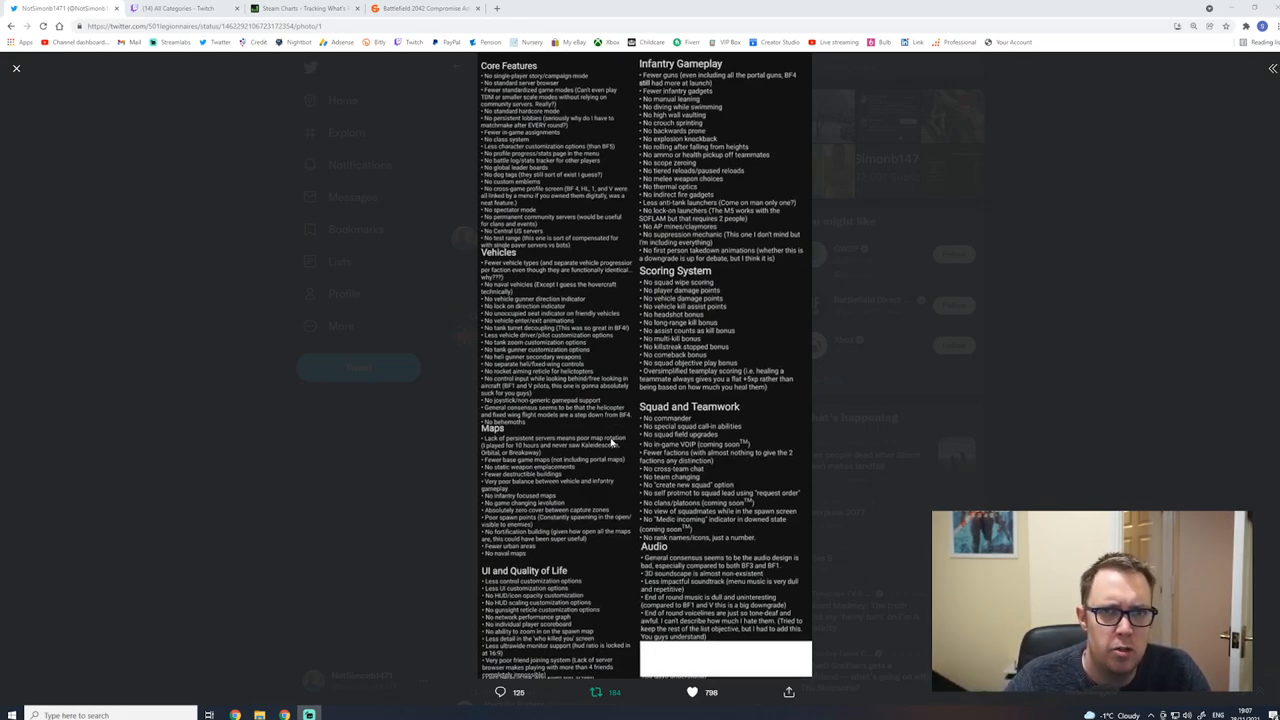
mouse_move(538, 373)
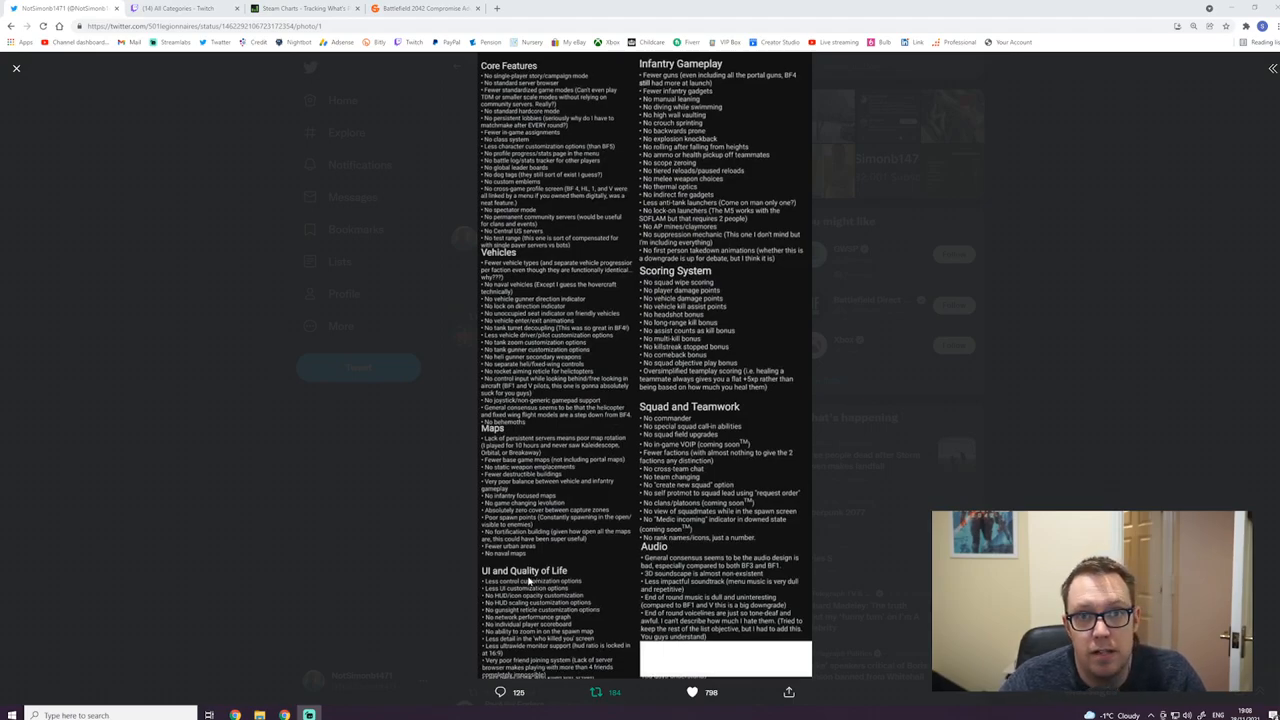
mouse_move(675, 88)
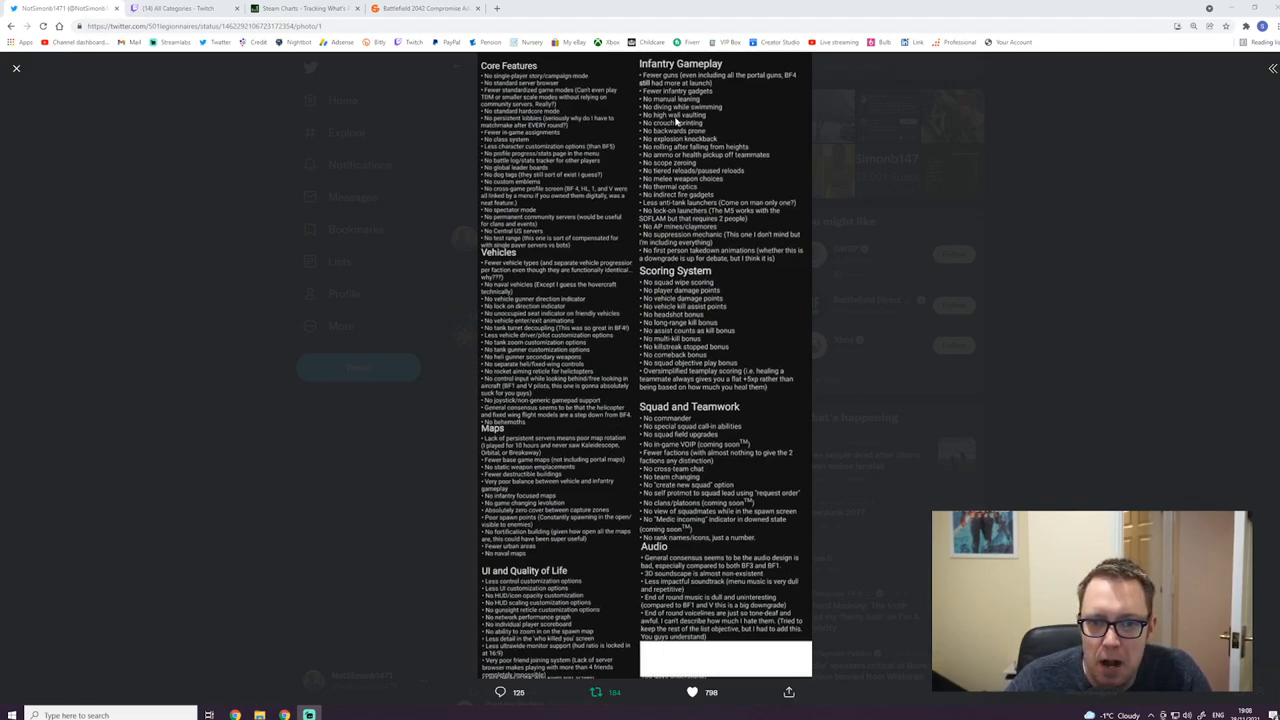
mouse_move(673, 128)
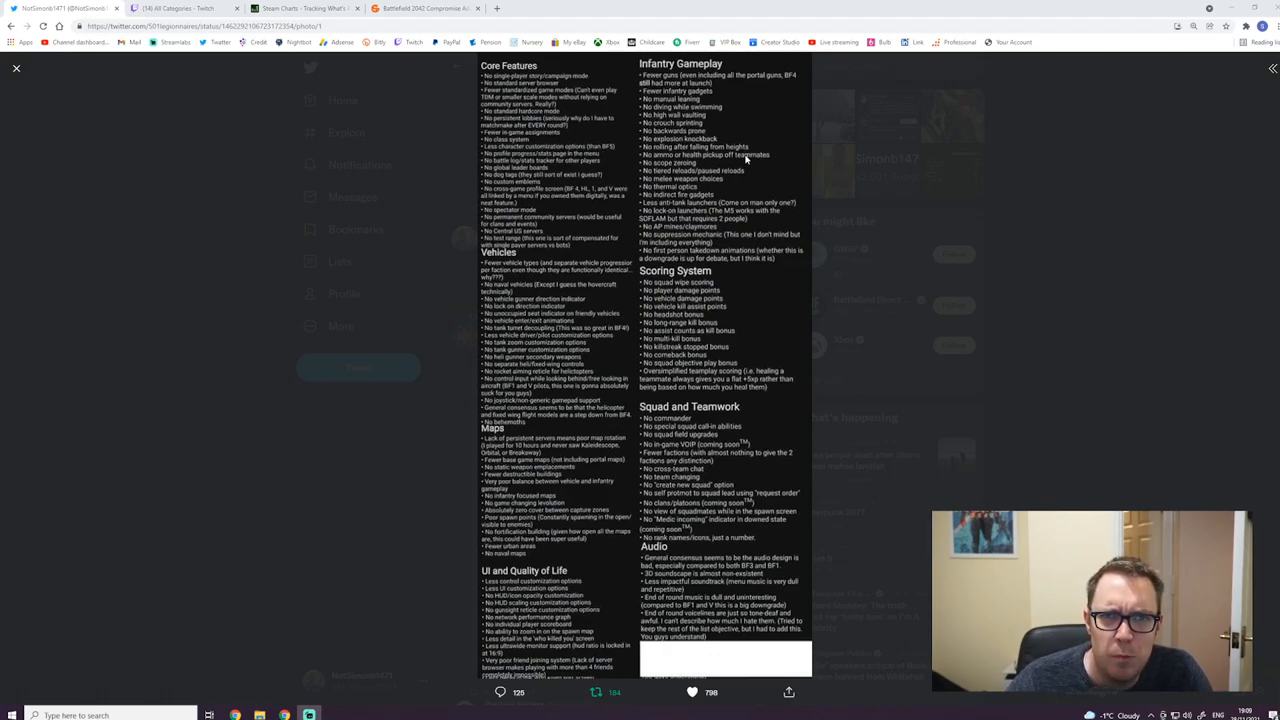
mouse_move(672, 167)
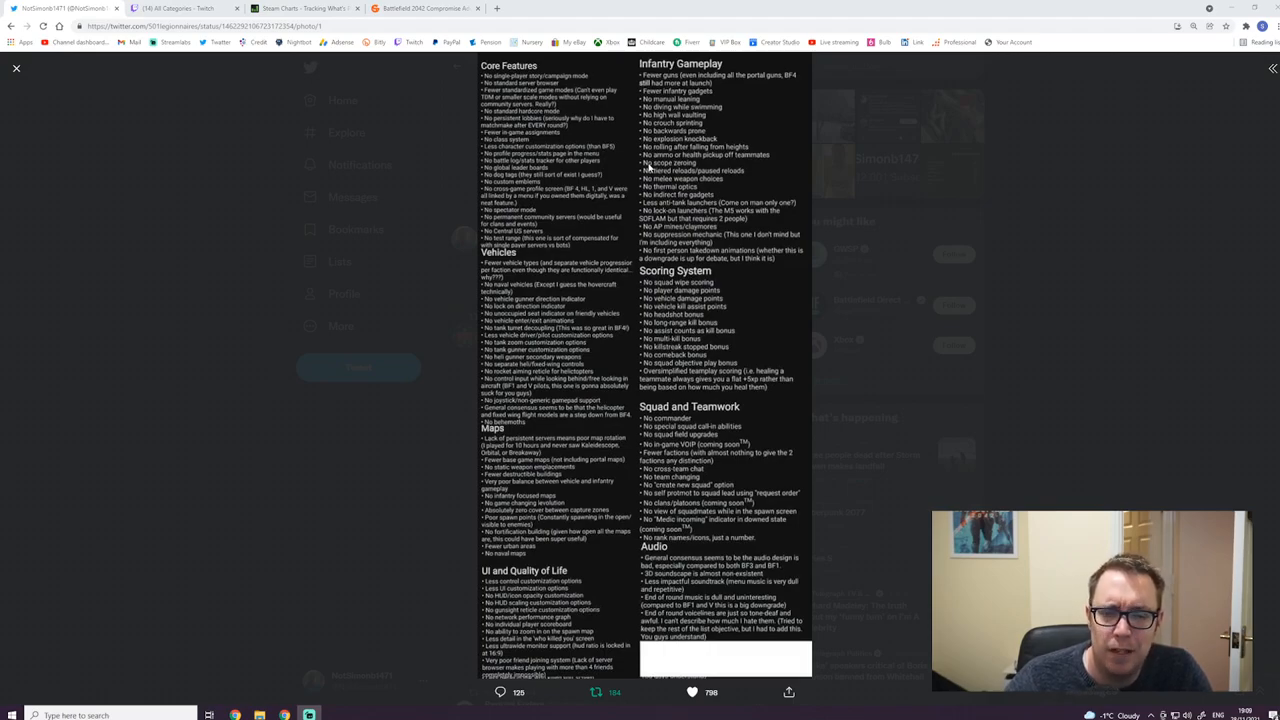
mouse_move(660, 175)
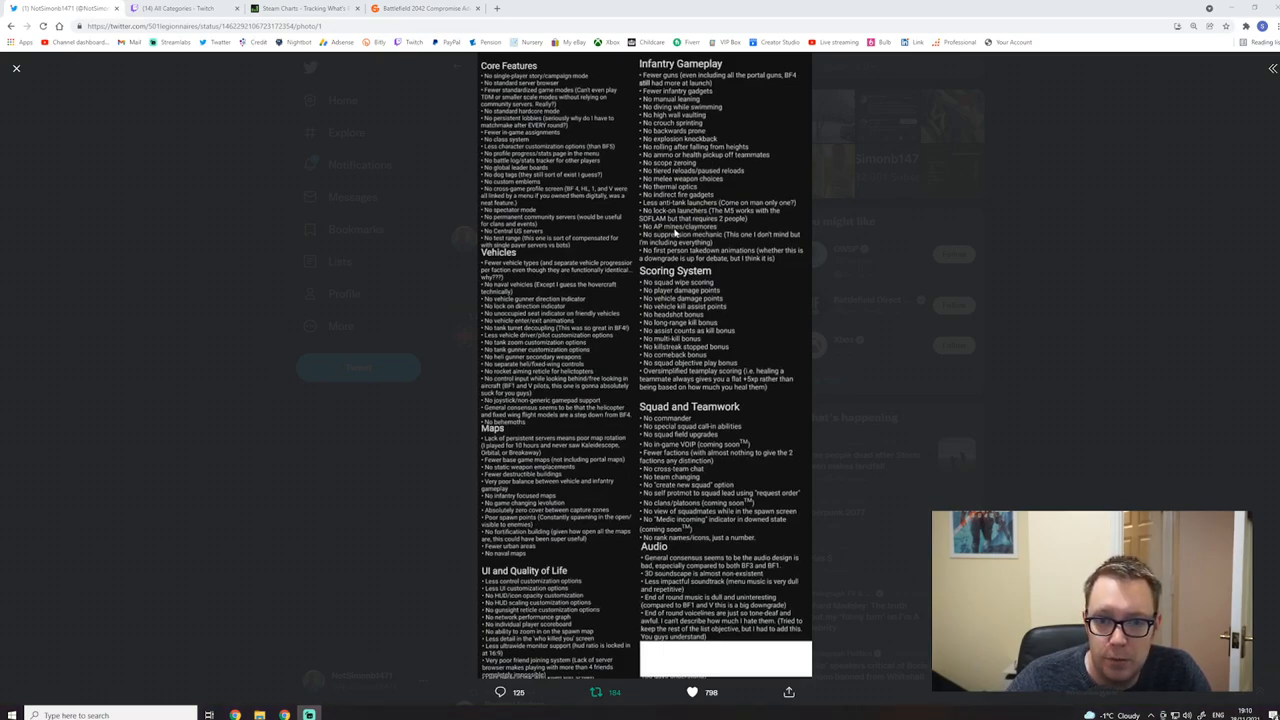
mouse_move(650, 238)
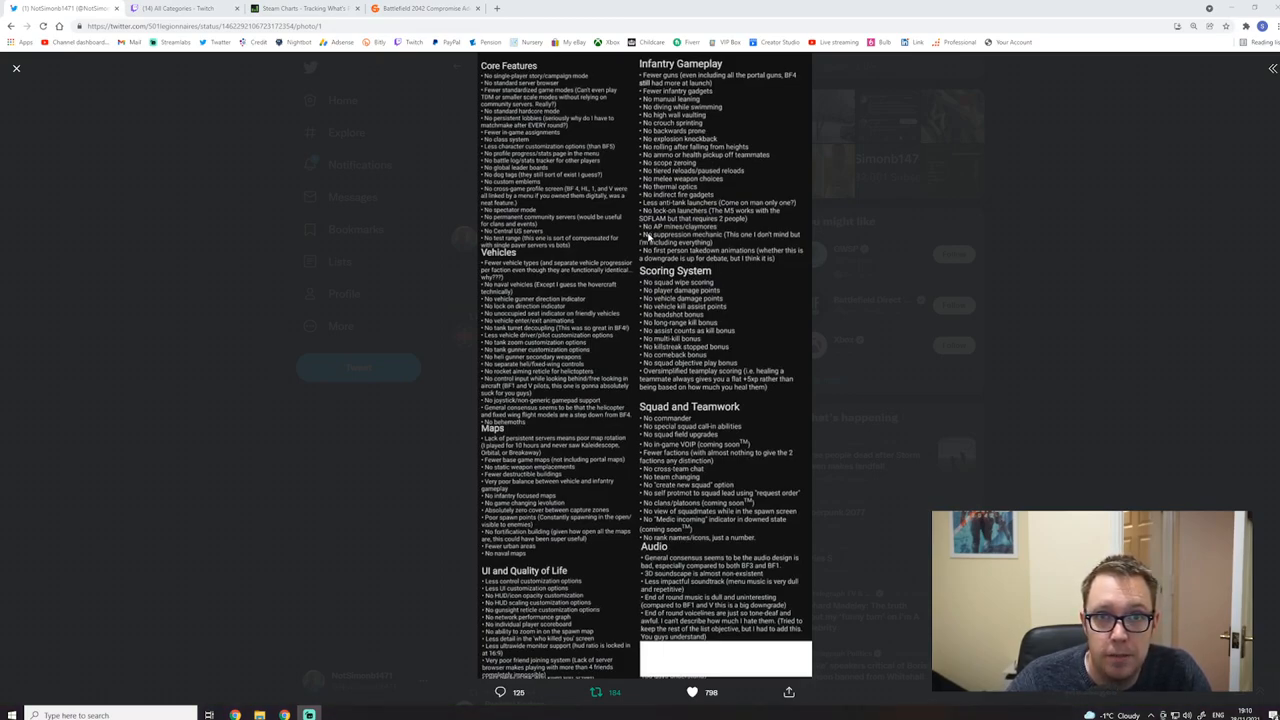
mouse_move(700, 240)
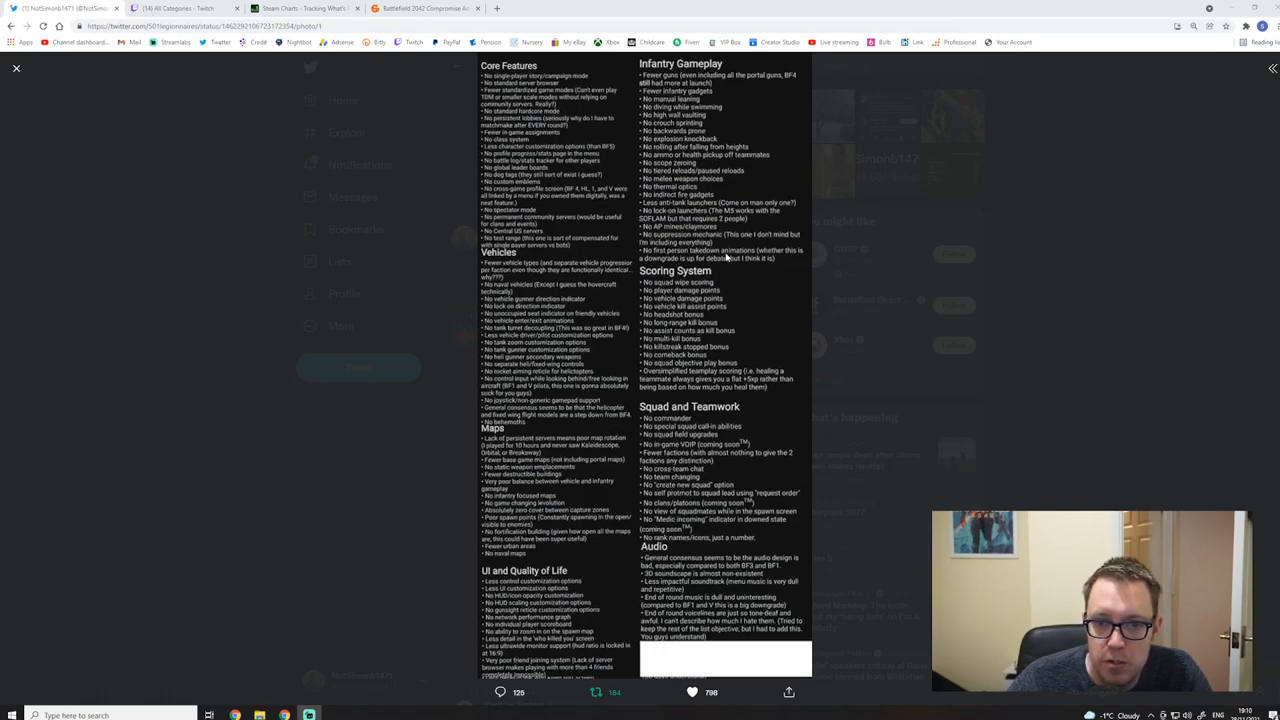
mouse_move(743, 295)
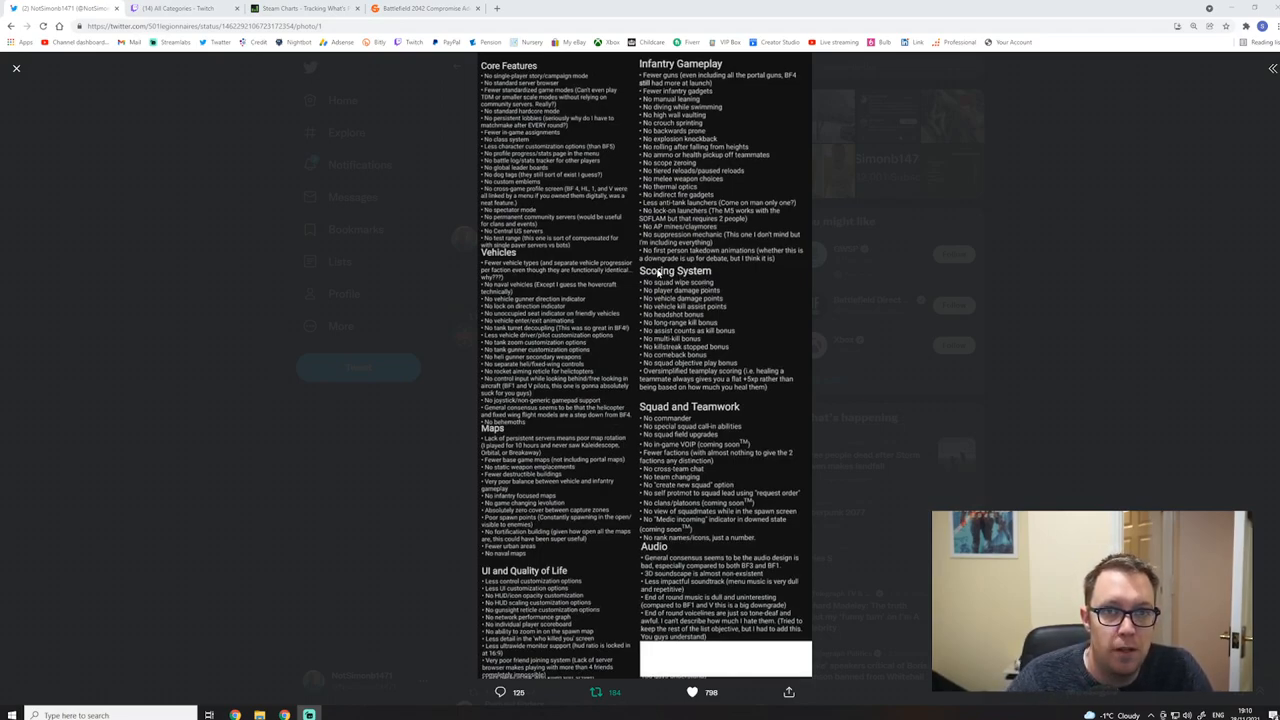
mouse_move(715, 278)
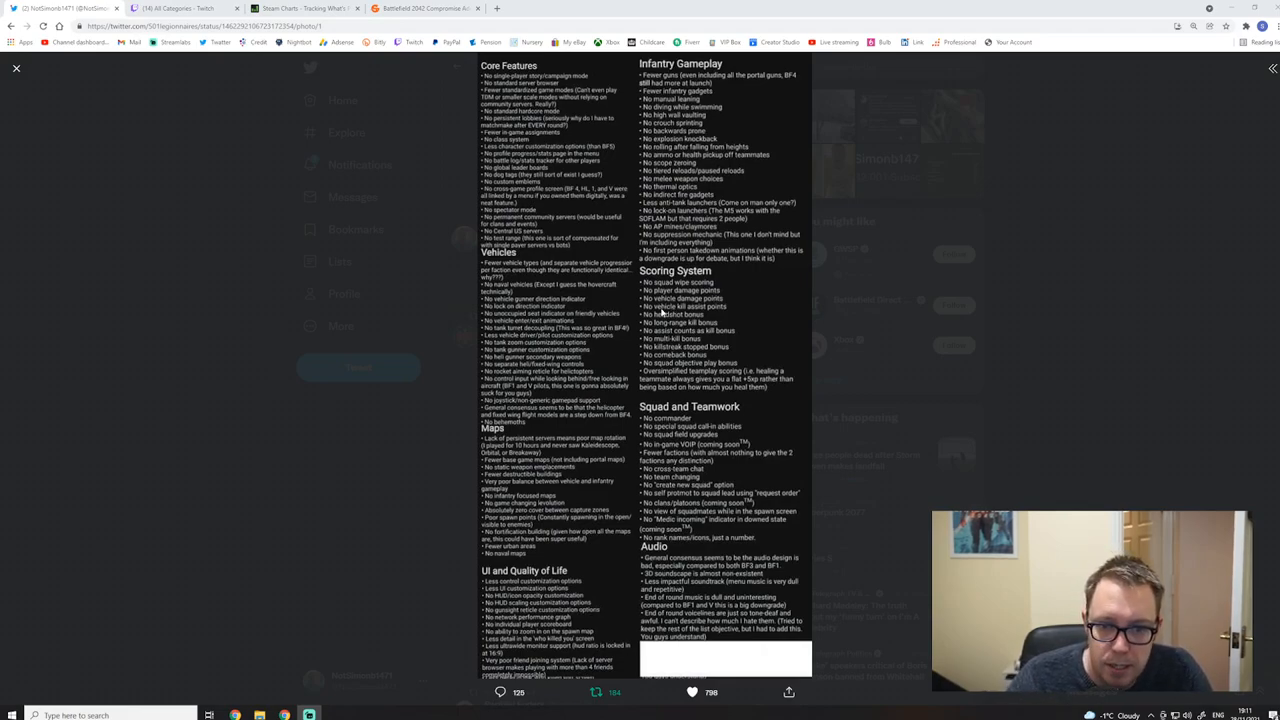
mouse_move(650, 318)
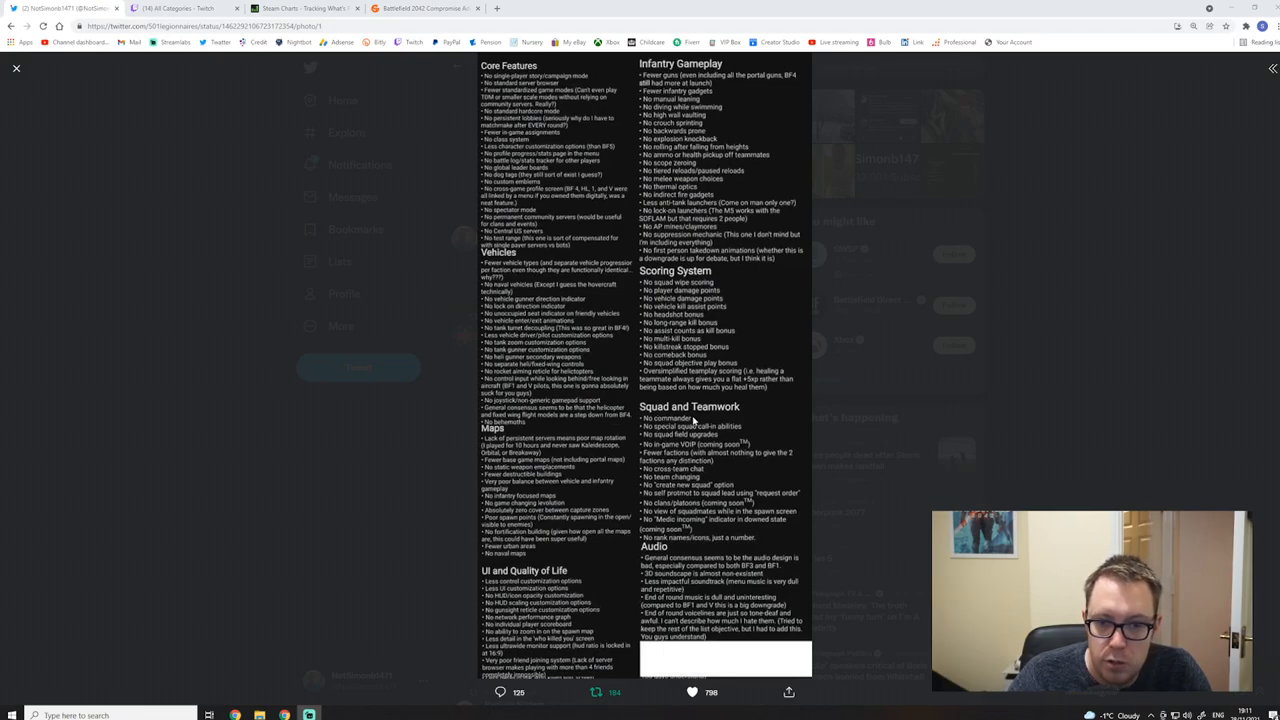
mouse_move(663, 445)
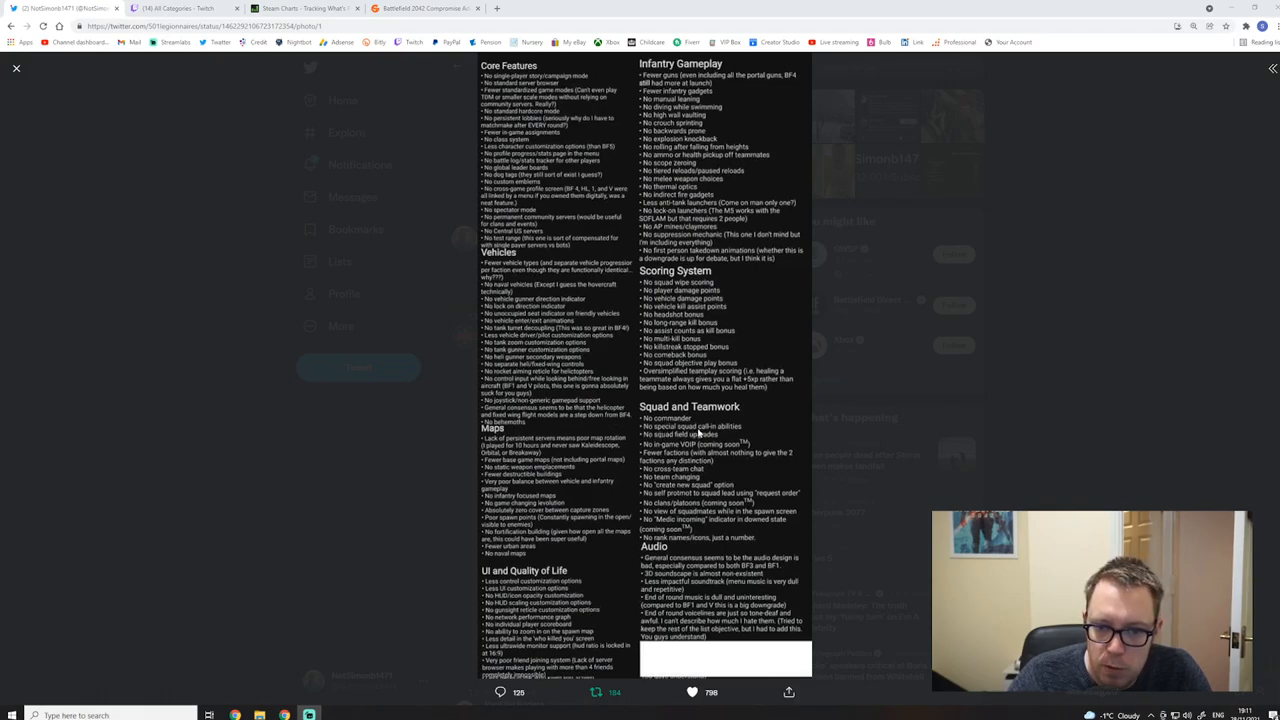
mouse_move(732, 433)
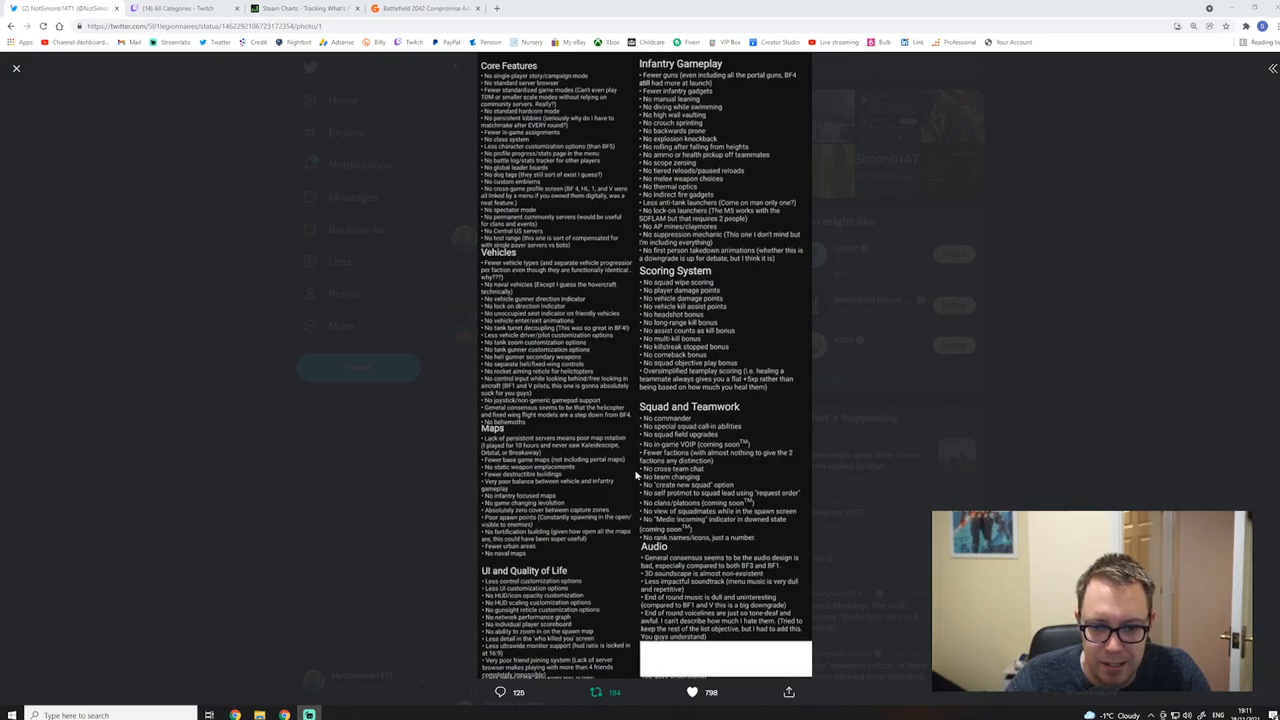
mouse_move(645, 483)
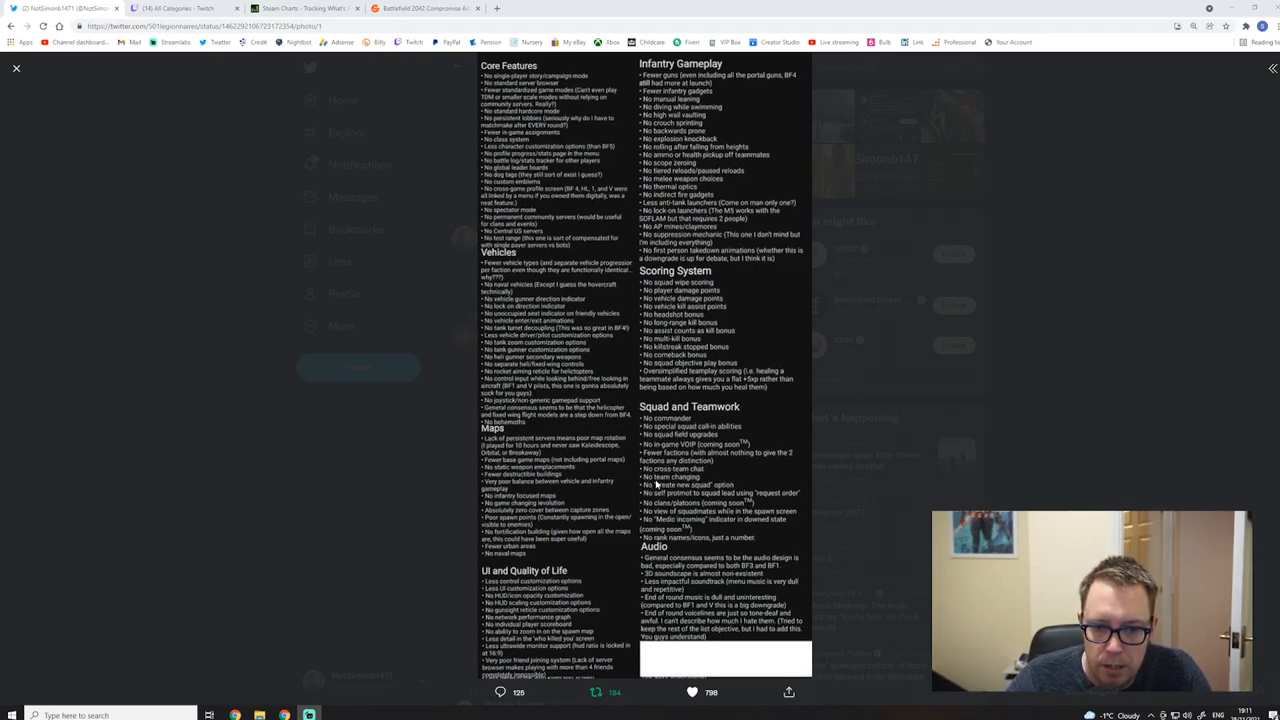
mouse_move(678, 490)
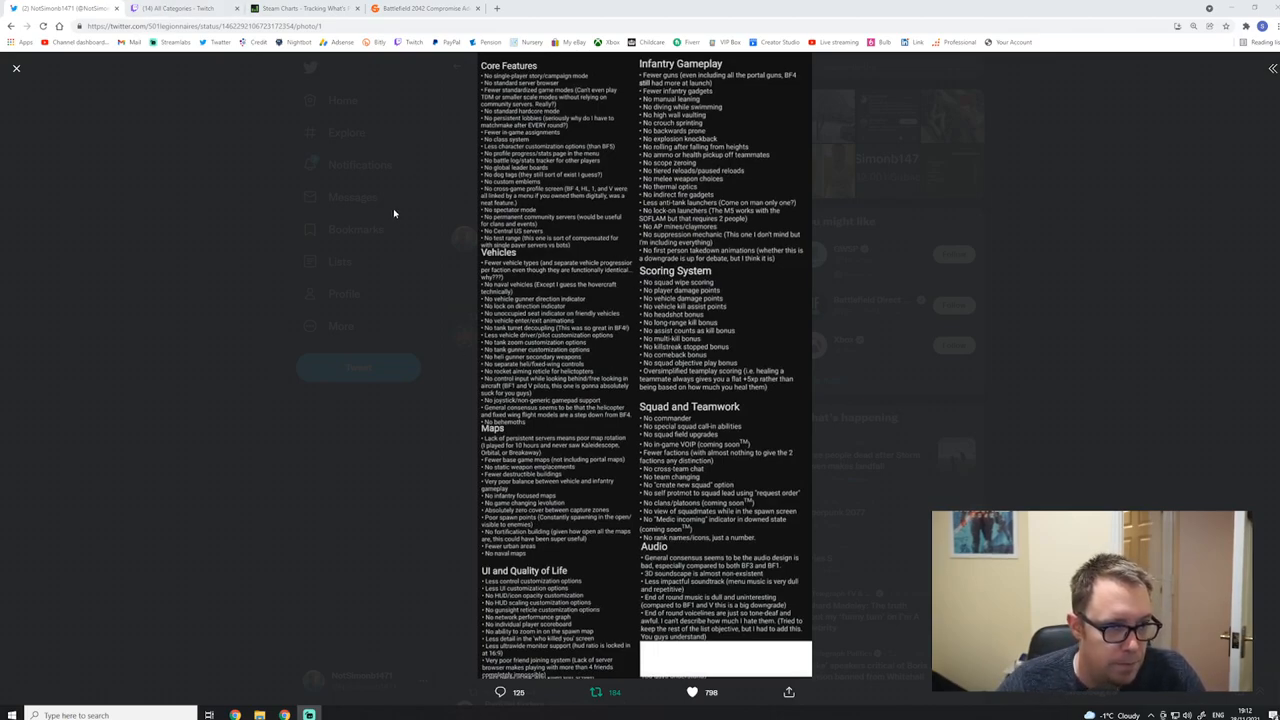
mouse_move(587, 378)
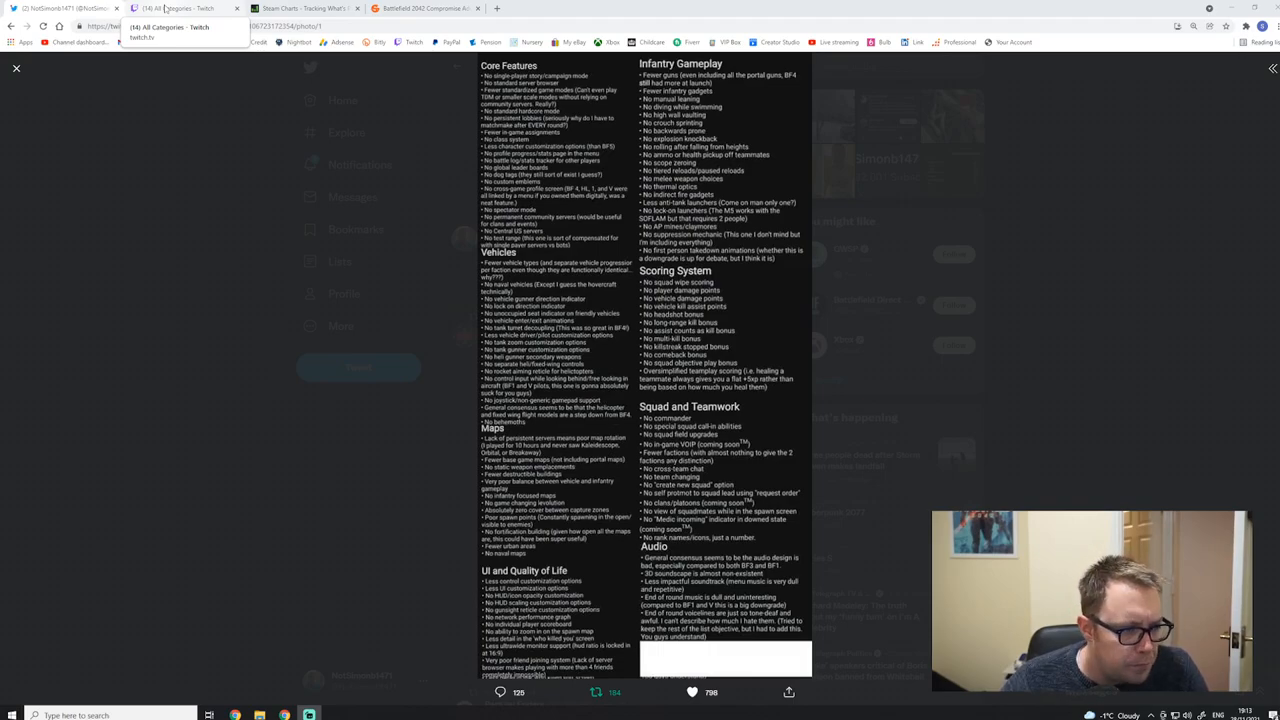
Step: Bring up Twitch's Browse categories page and scroll through the category grid
click(177, 8)
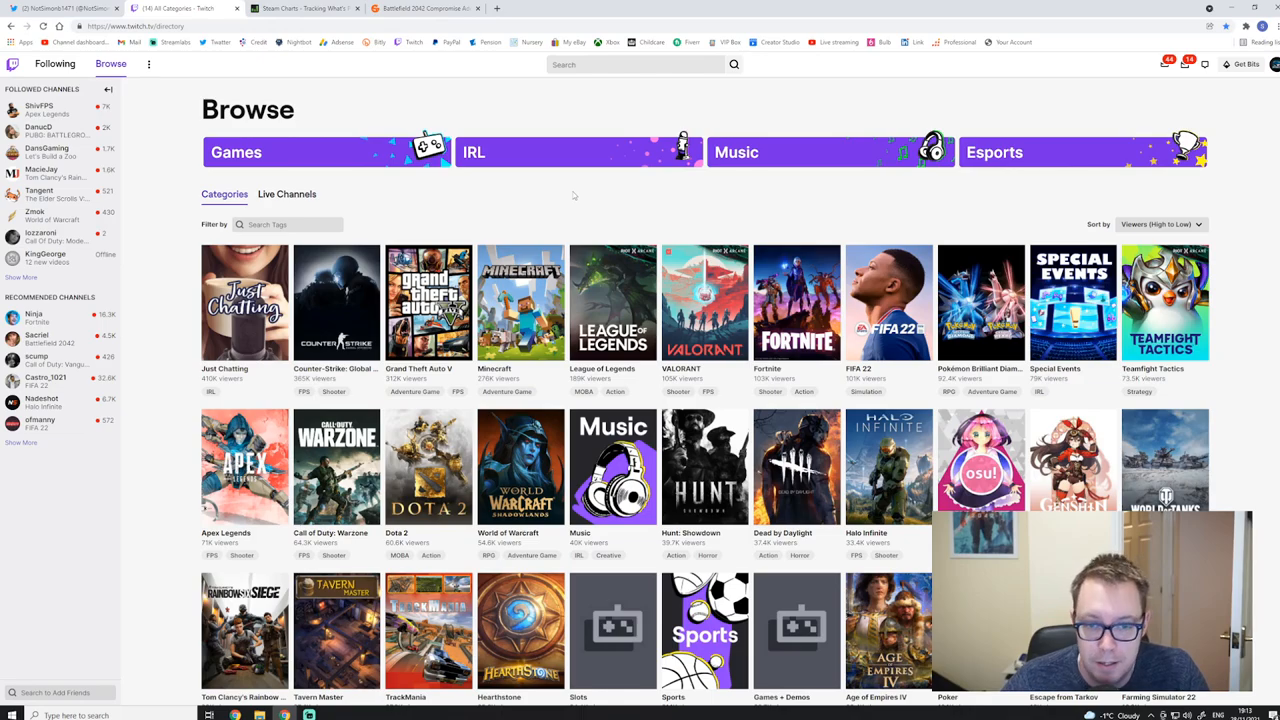
scroll(down, 3)
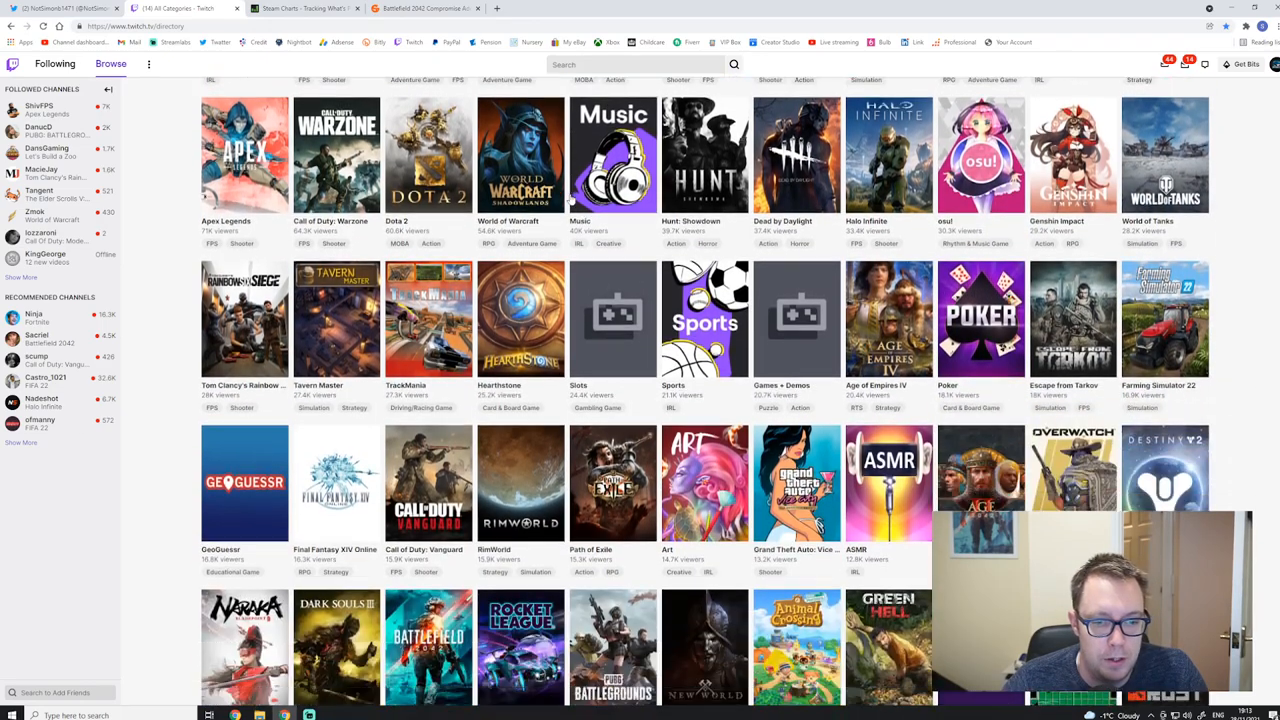
scroll(down, 3)
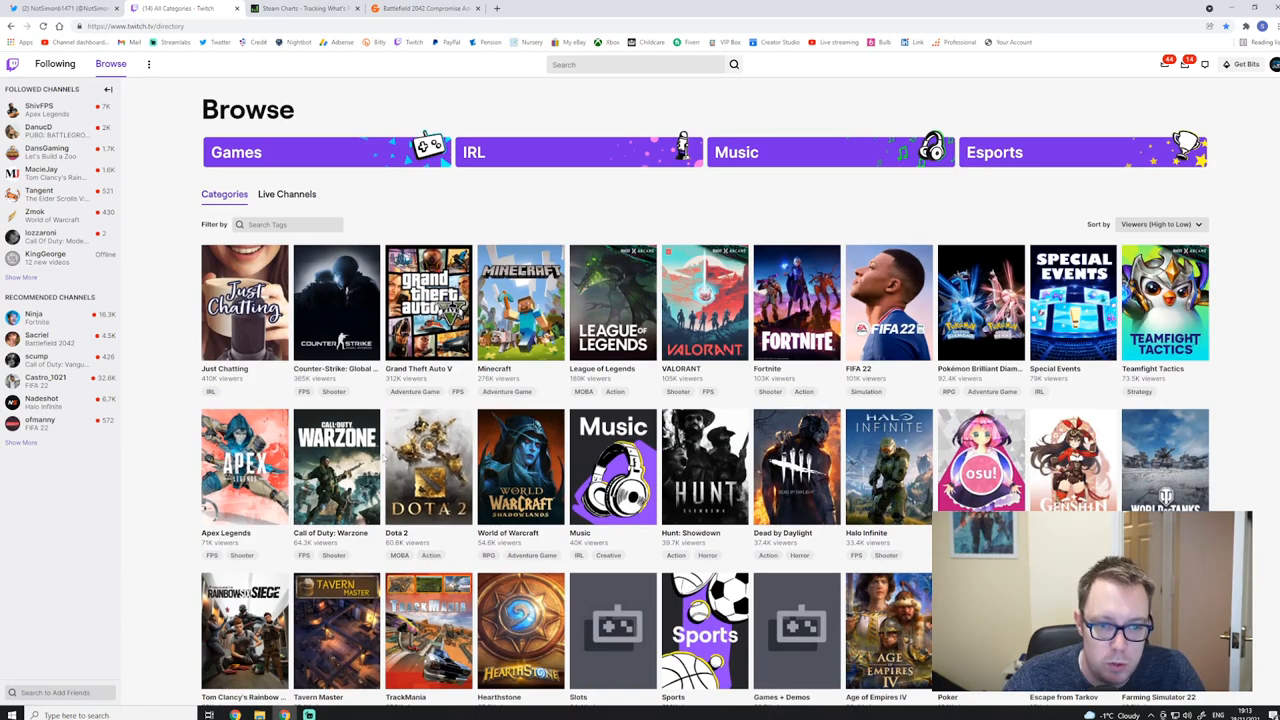
scroll(down, 3)
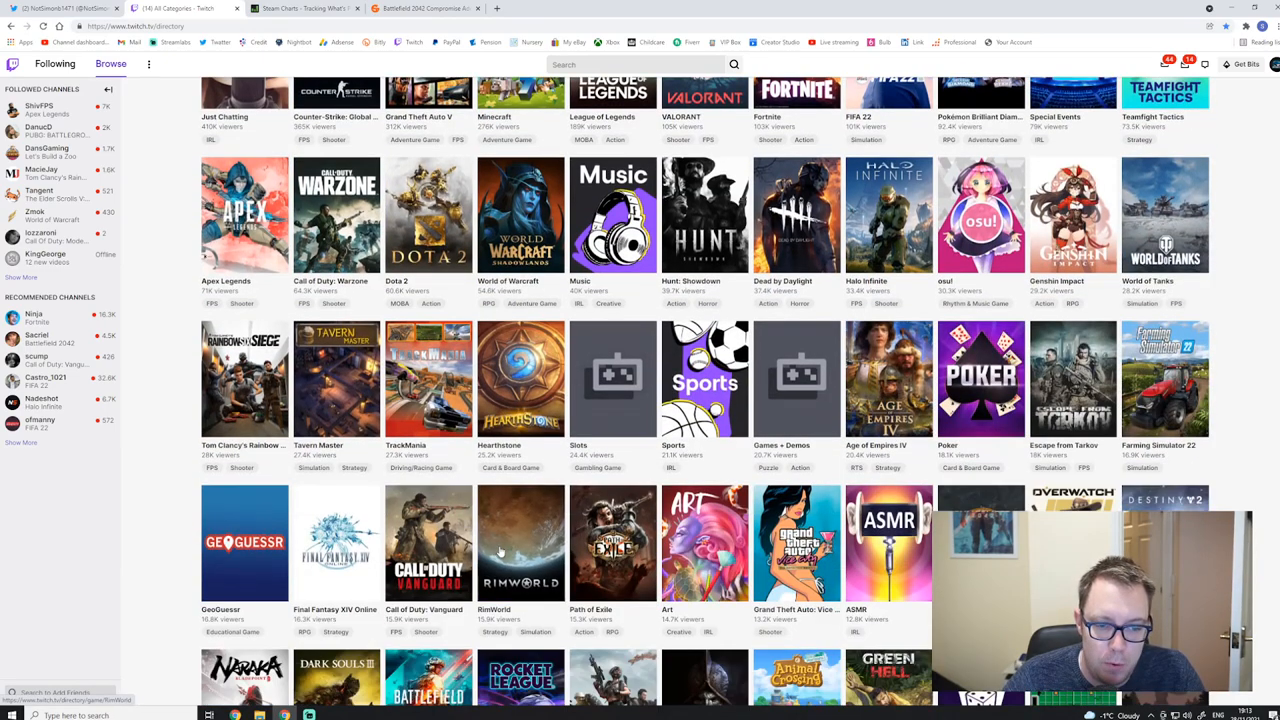
scroll(down, 3)
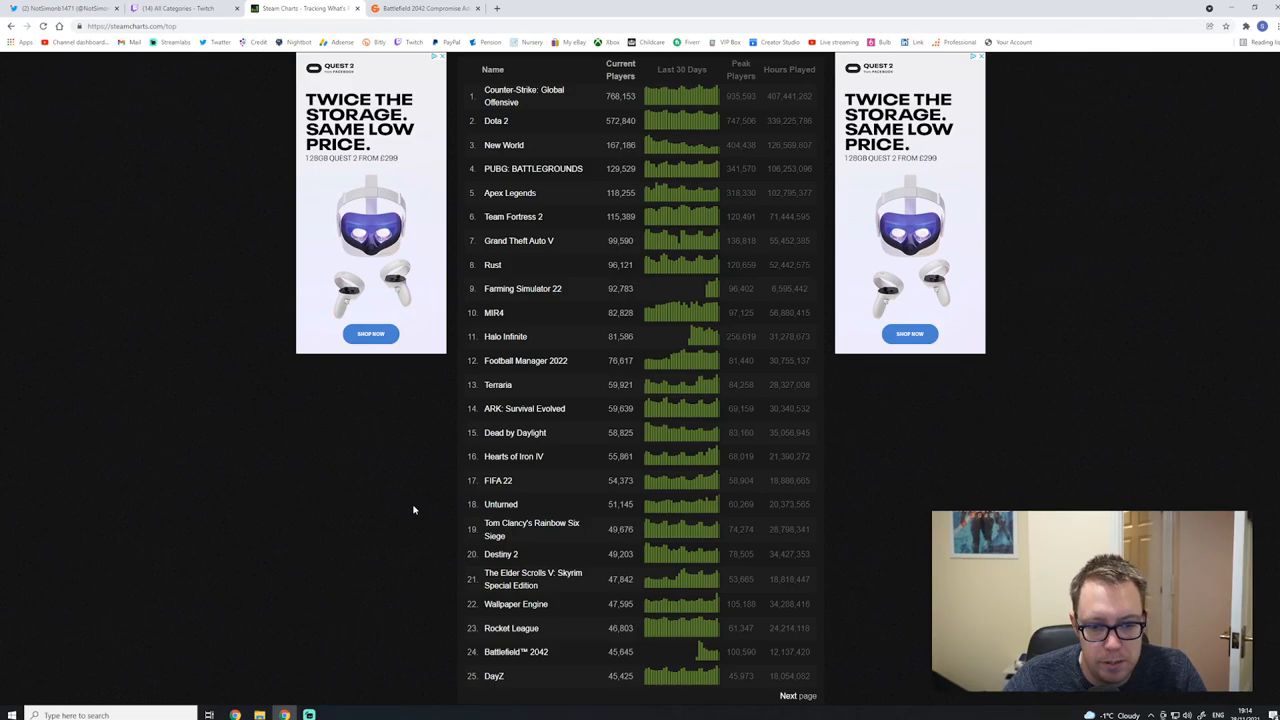
Step: Scroll the Steam Charts top games table, then switch to the Battlefield 2042 article
scroll(down, 3)
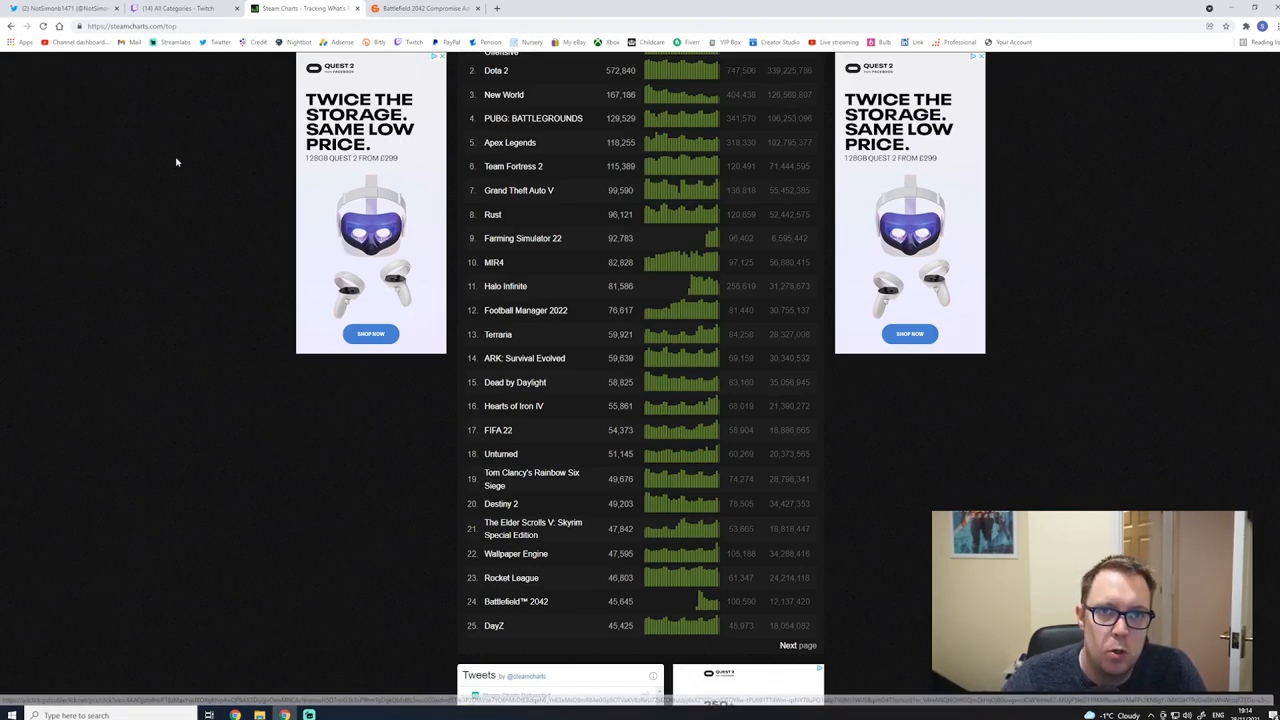
click(420, 8)
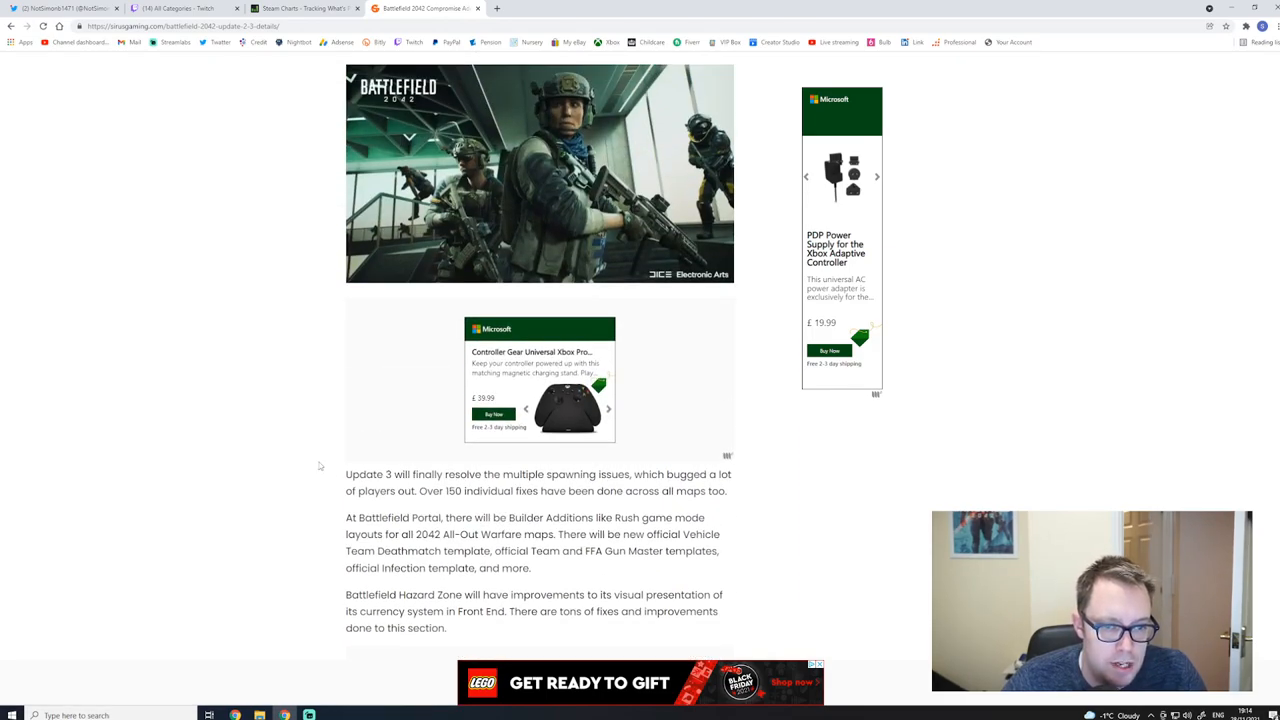
scroll(down, 3)
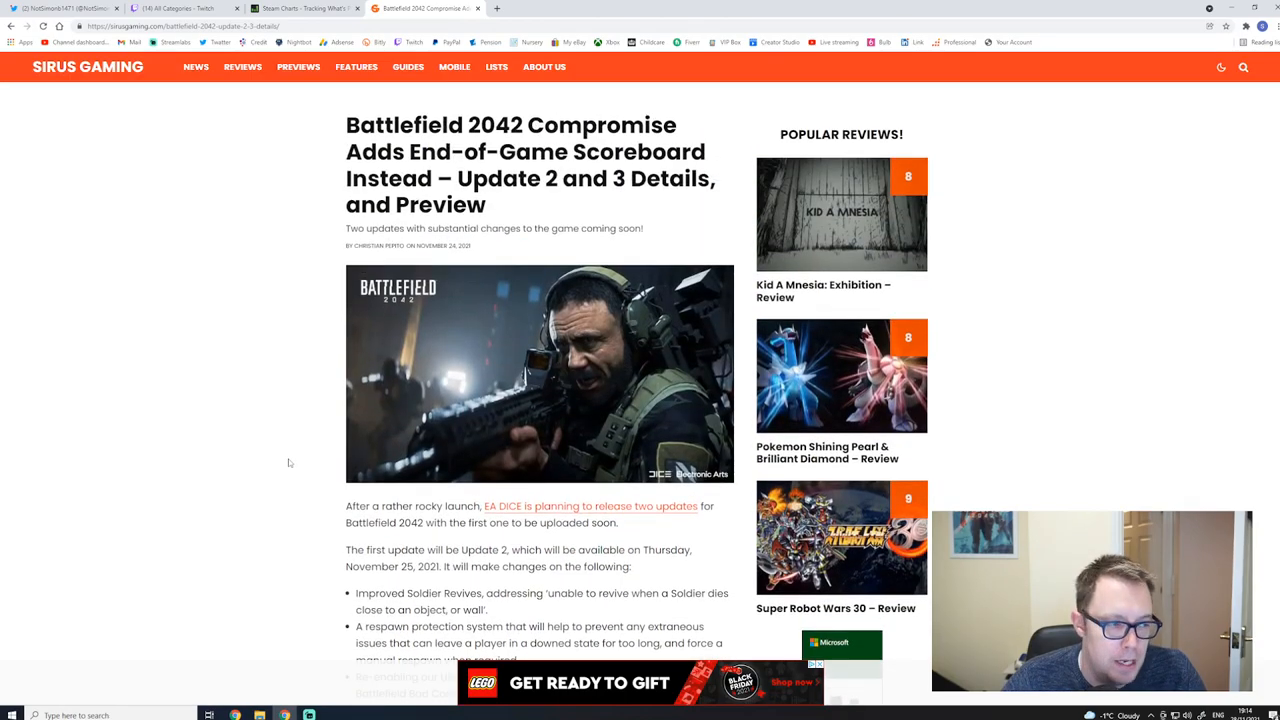
scroll(down, 3)
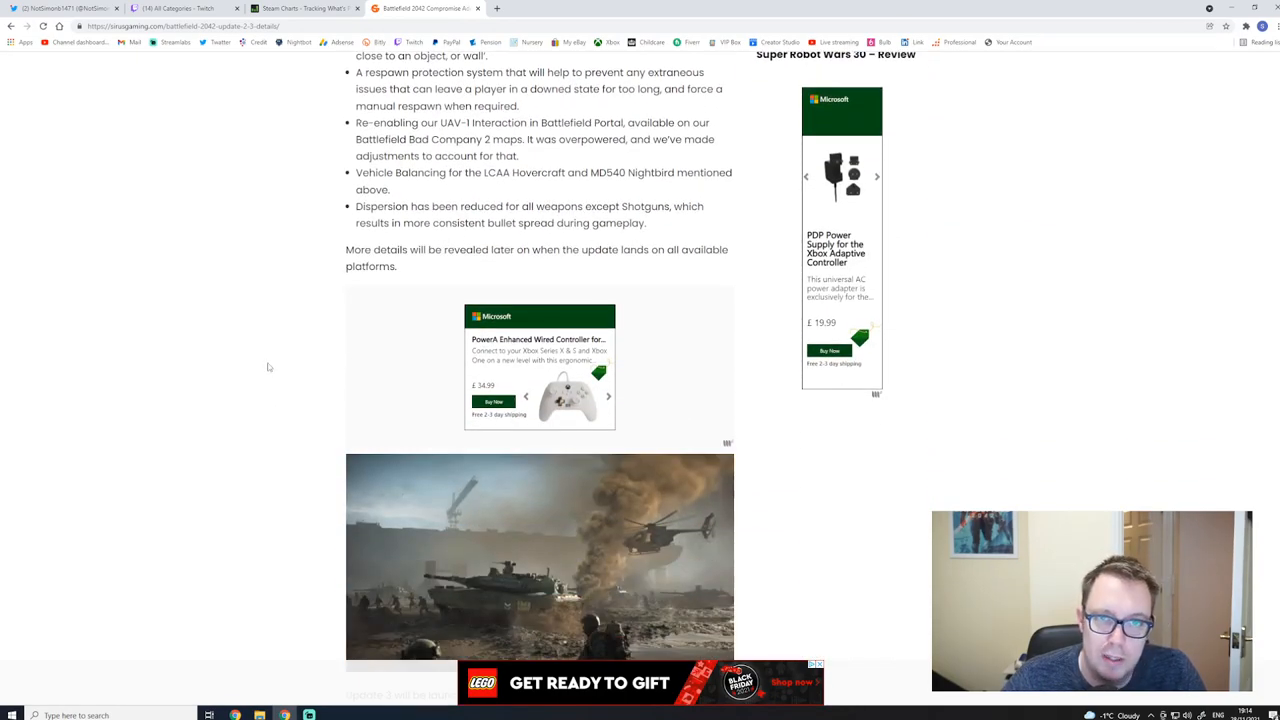
mouse_move(250, 417)
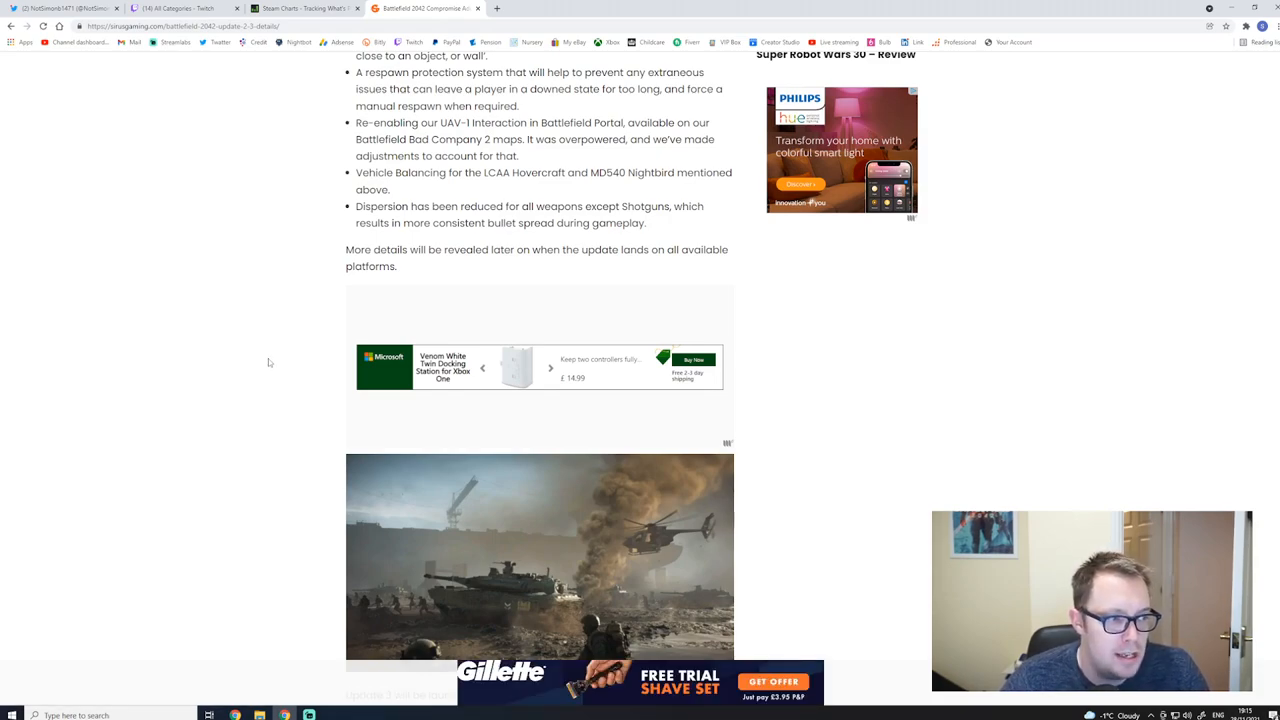
scroll(down, 3)
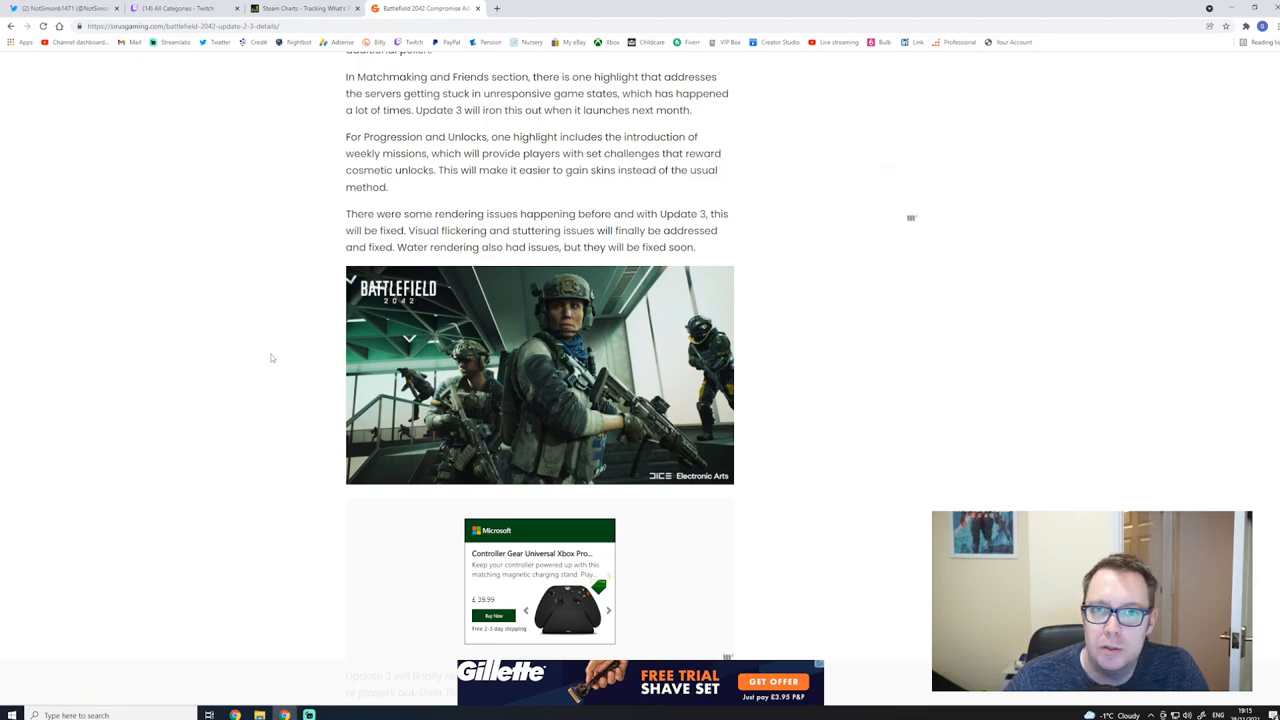
Step: Scroll to the article's end and highlight the 'DICE is currently deliberating' sentence on legacy features
scroll(down, 3)
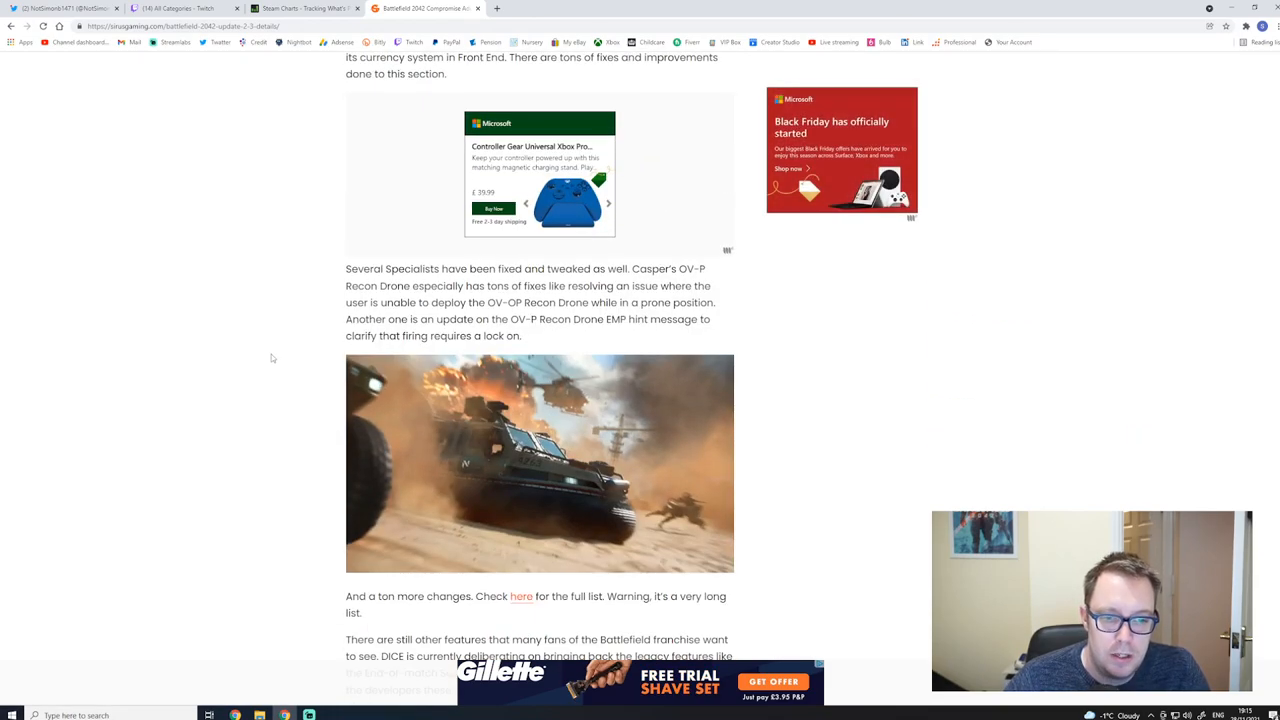
scroll(down, 3)
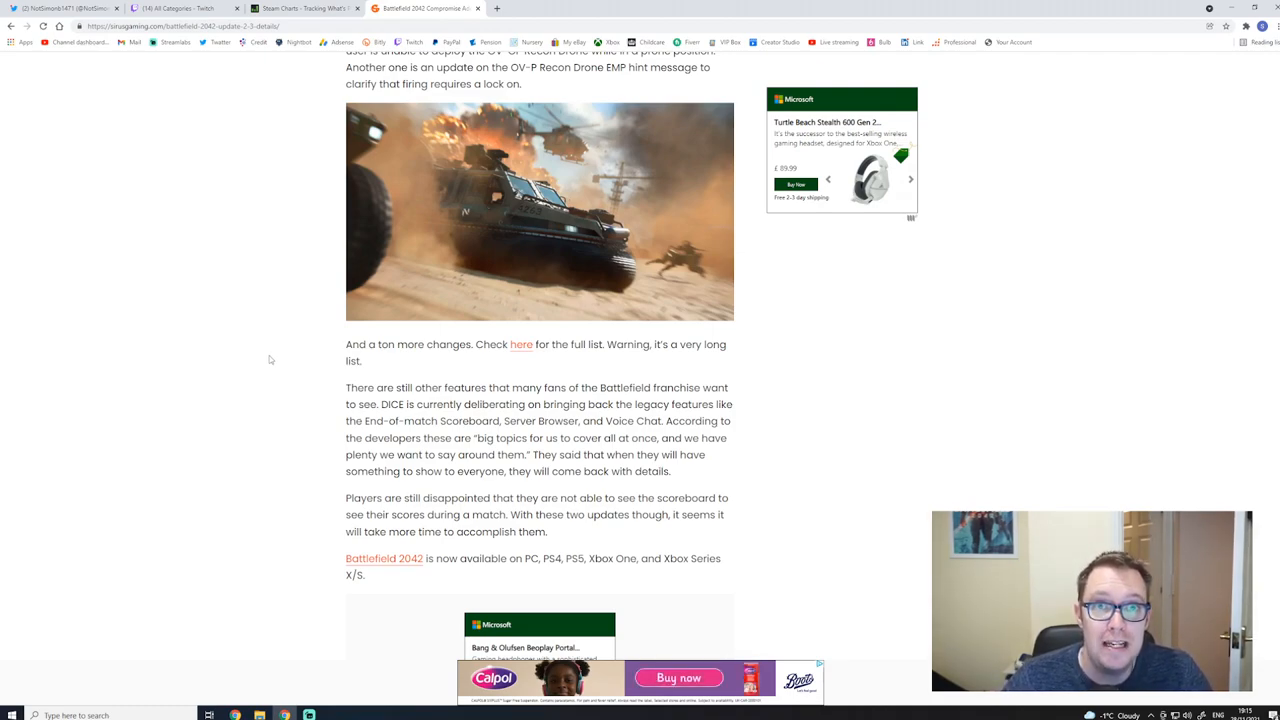
mouse_move(262, 354)
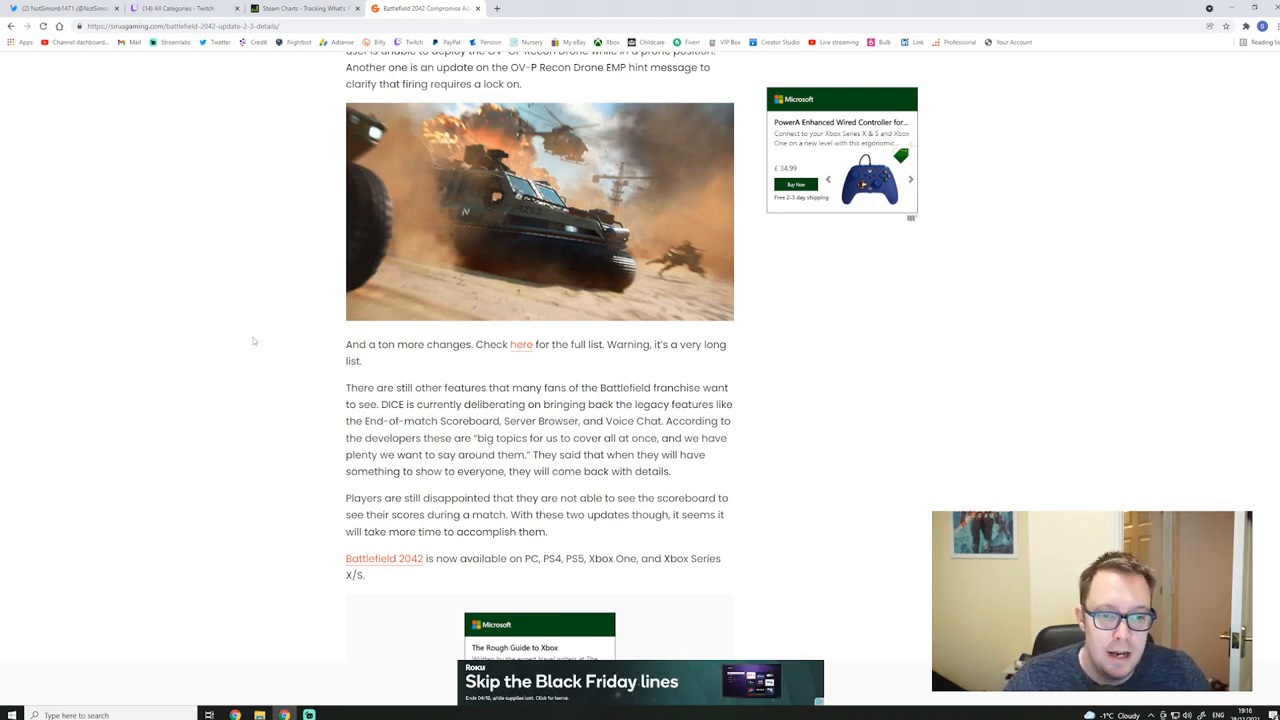
scroll(down, 3)
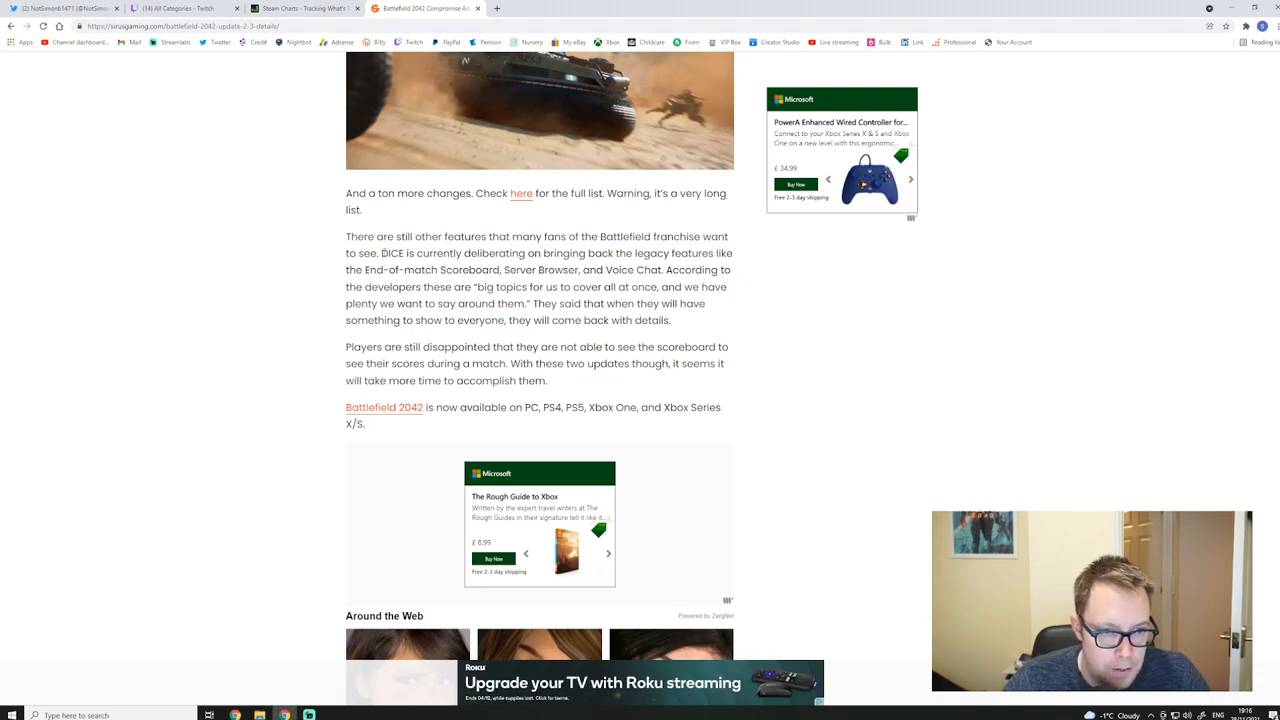
drag(381, 253, 683, 287)
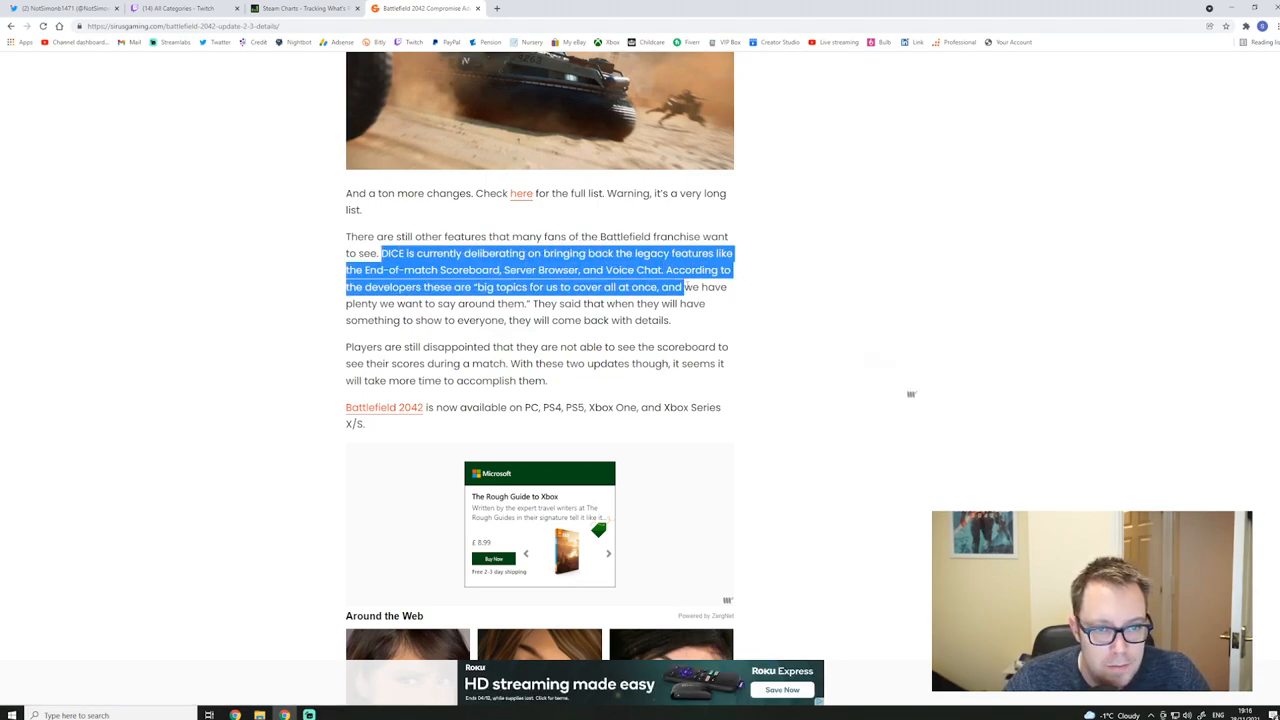